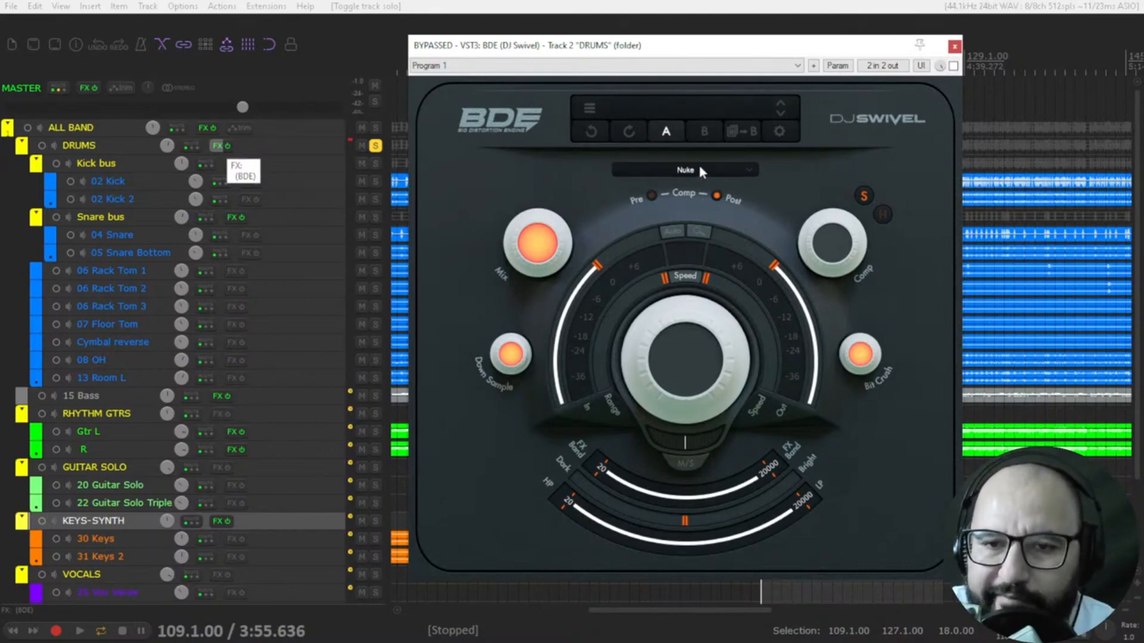
Keep the Nuke preset and pull the wet/dry mix down to about 8%.
{"action": "left_click", "coordinate": [685, 169]}
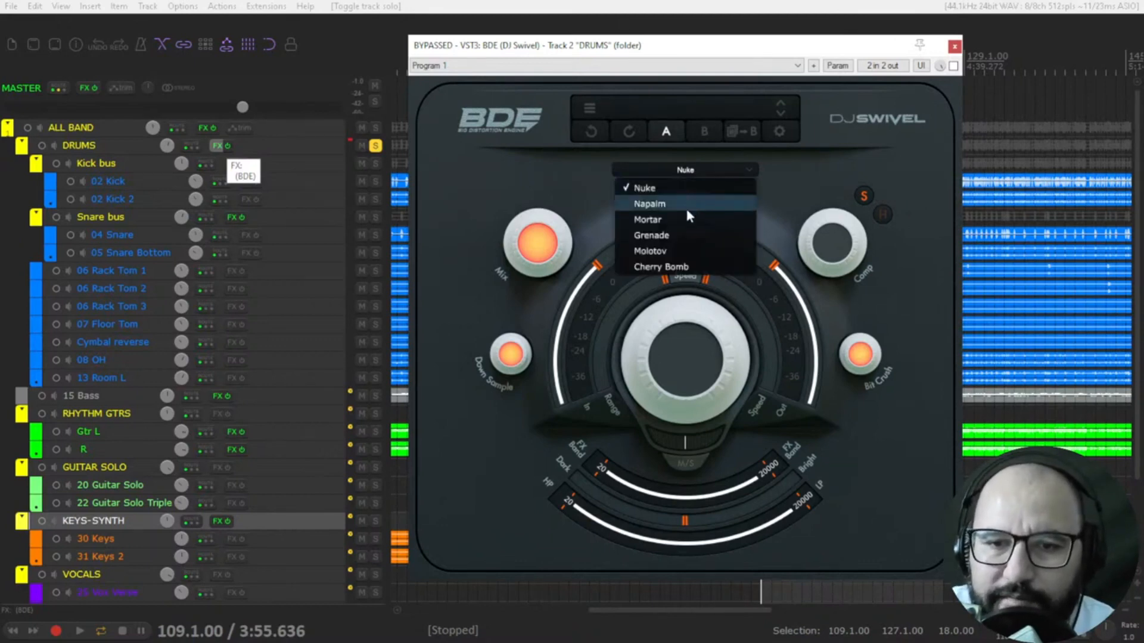
{"action": "mouse_move", "coordinate": [665, 211]}
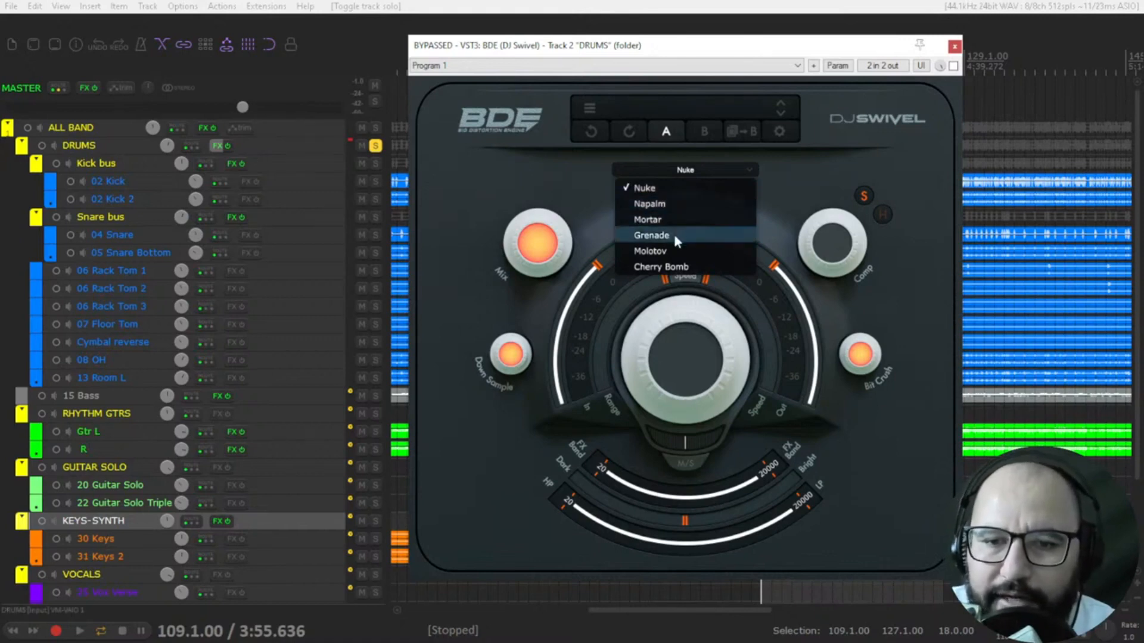
{"action": "mouse_move", "coordinate": [786, 212]}
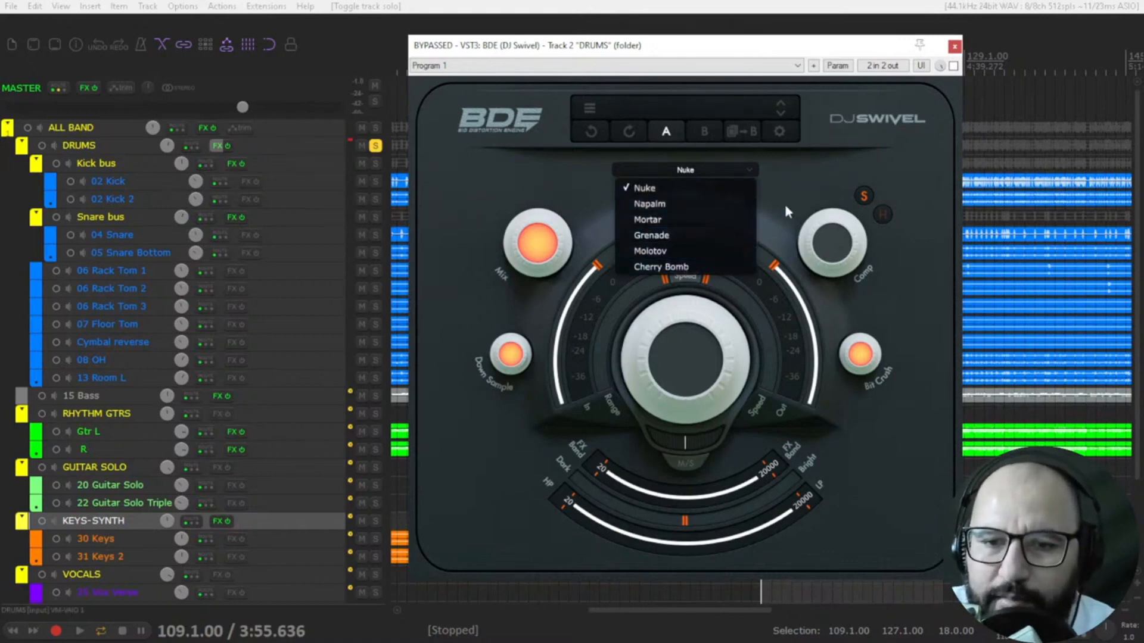
{"action": "left_click", "coordinate": [644, 188]}
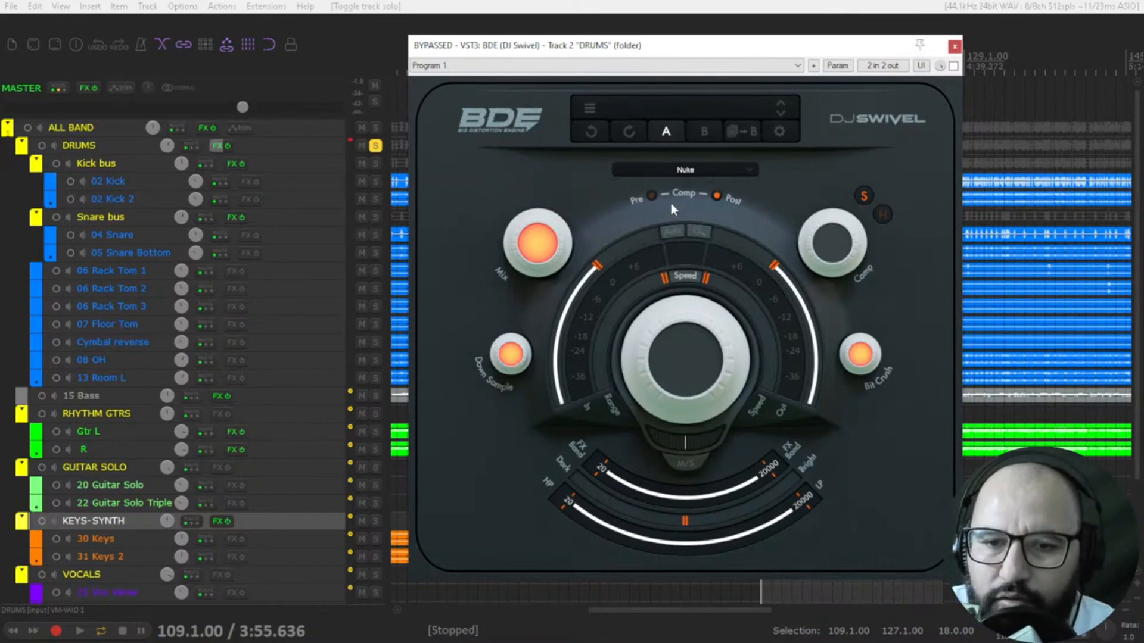
{"action": "mouse_move", "coordinate": [691, 201]}
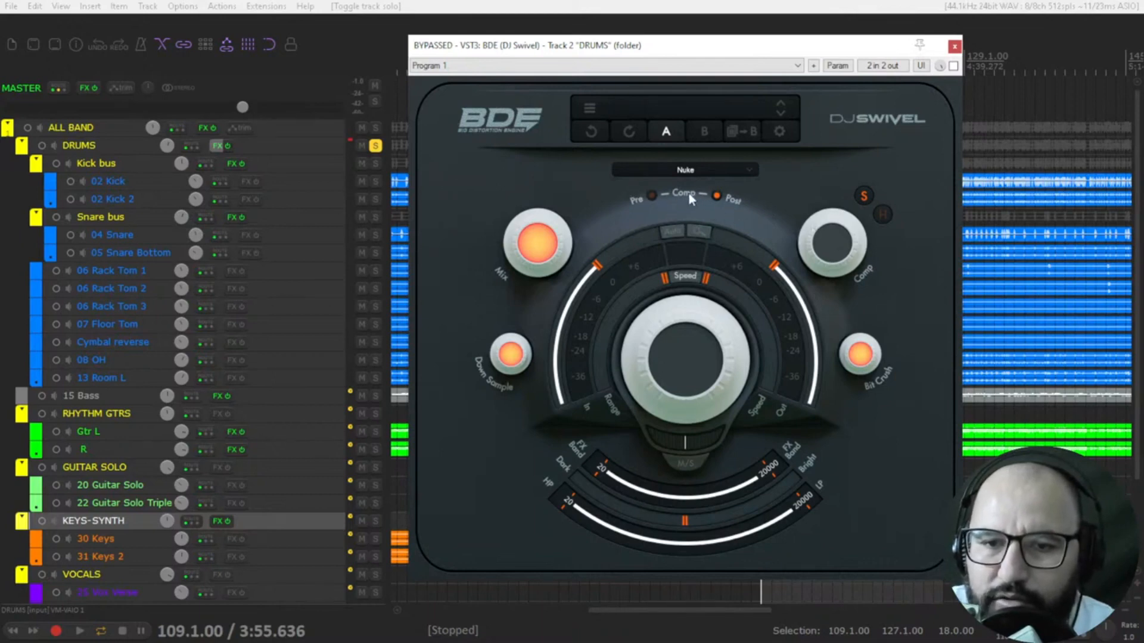
{"action": "mouse_move", "coordinate": [888, 237]}
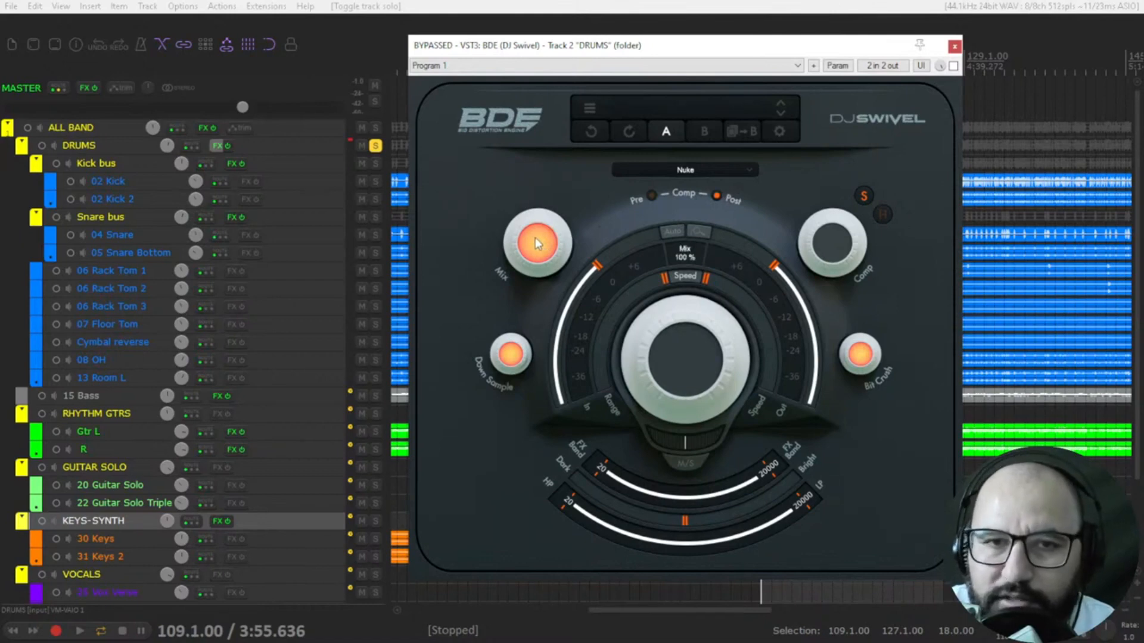
{"action": "left_click_drag", "start_coordinate": [536, 243], "coordinate": [536, 343]}
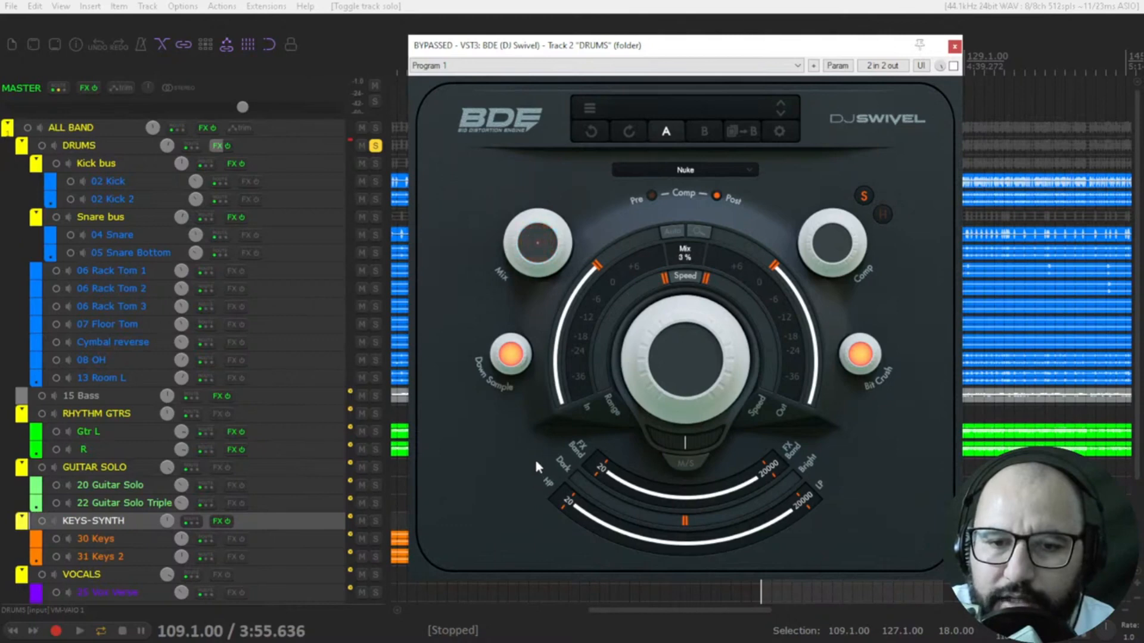
{"action": "left_click", "coordinate": [538, 243]}
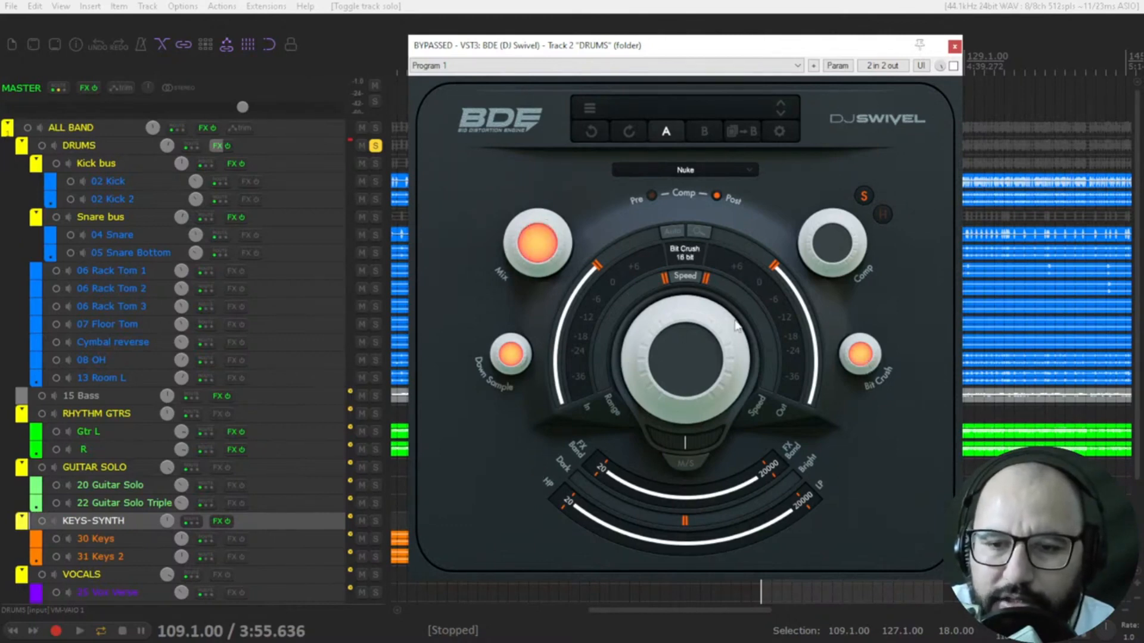
{"action": "left_click", "coordinate": [536, 245]}
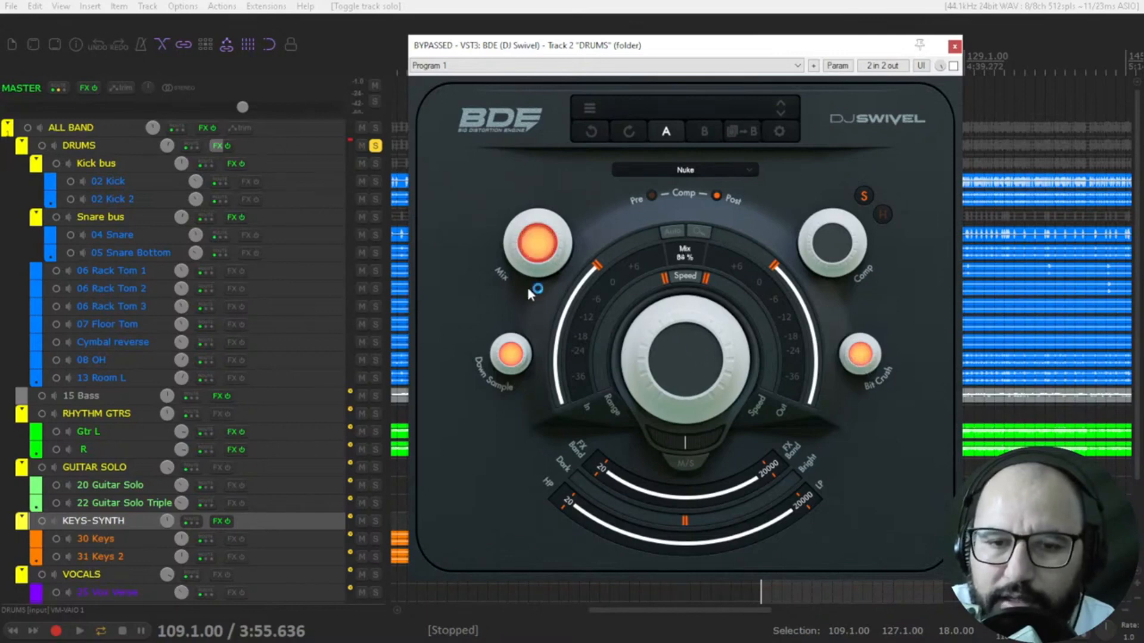
{"action": "left_click_drag", "start_coordinate": [538, 296], "coordinate": [535, 237]}
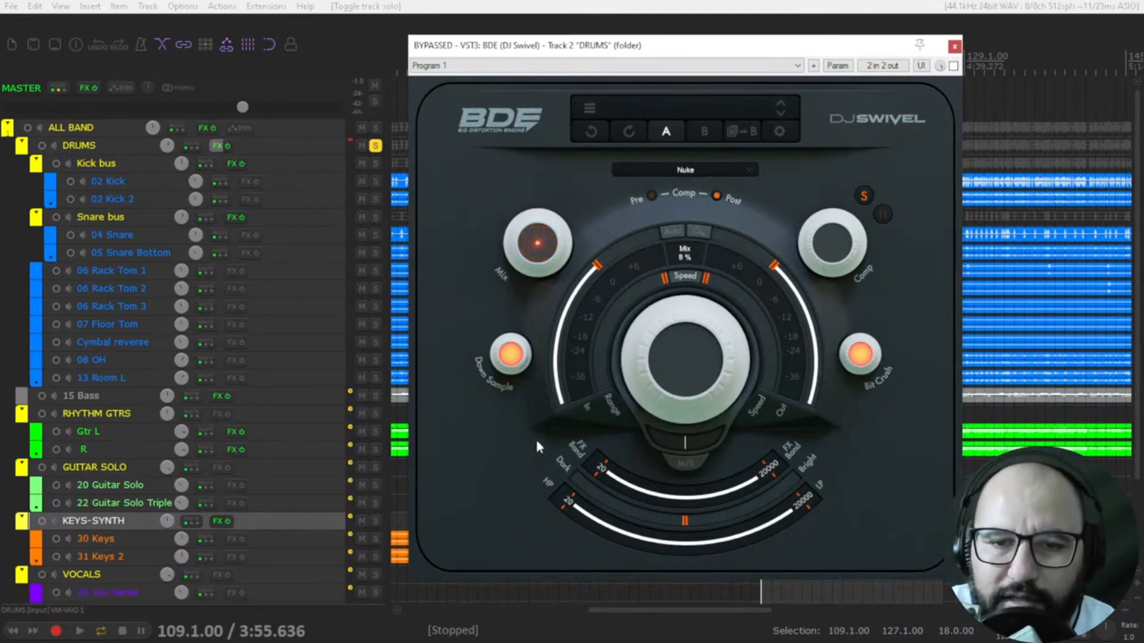
Audition 0% compression and a 2.7-bit crush, then restore full bit resolution.
{"action": "left_click_drag", "start_coordinate": [536, 248], "coordinate": [536, 218]}
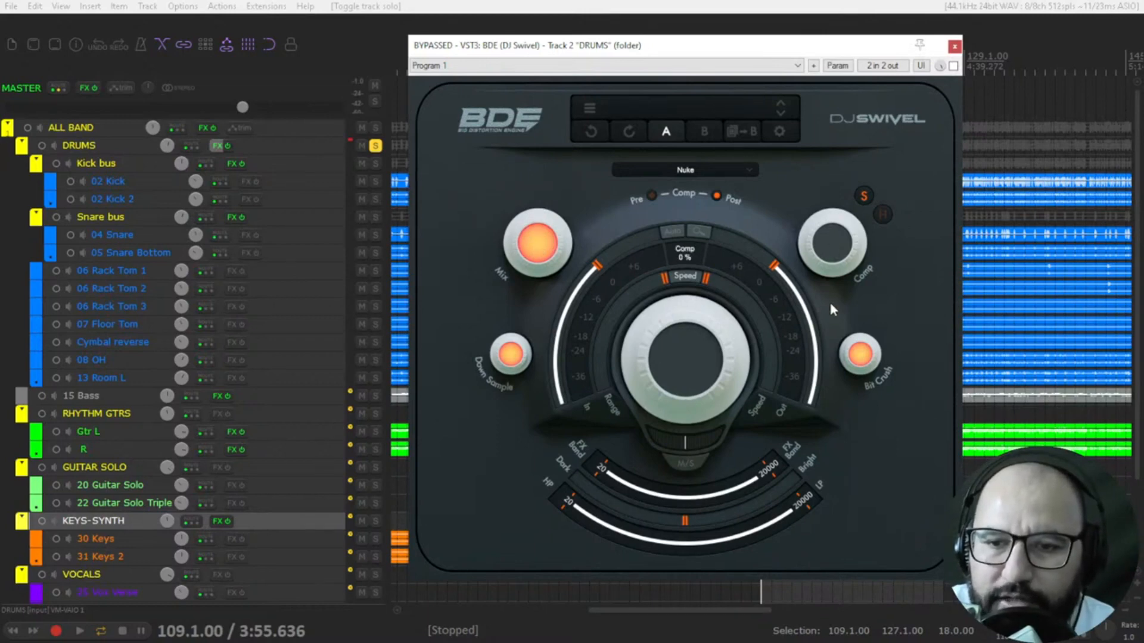
{"action": "left_click_drag", "start_coordinate": [834, 310], "coordinate": [833, 227]}
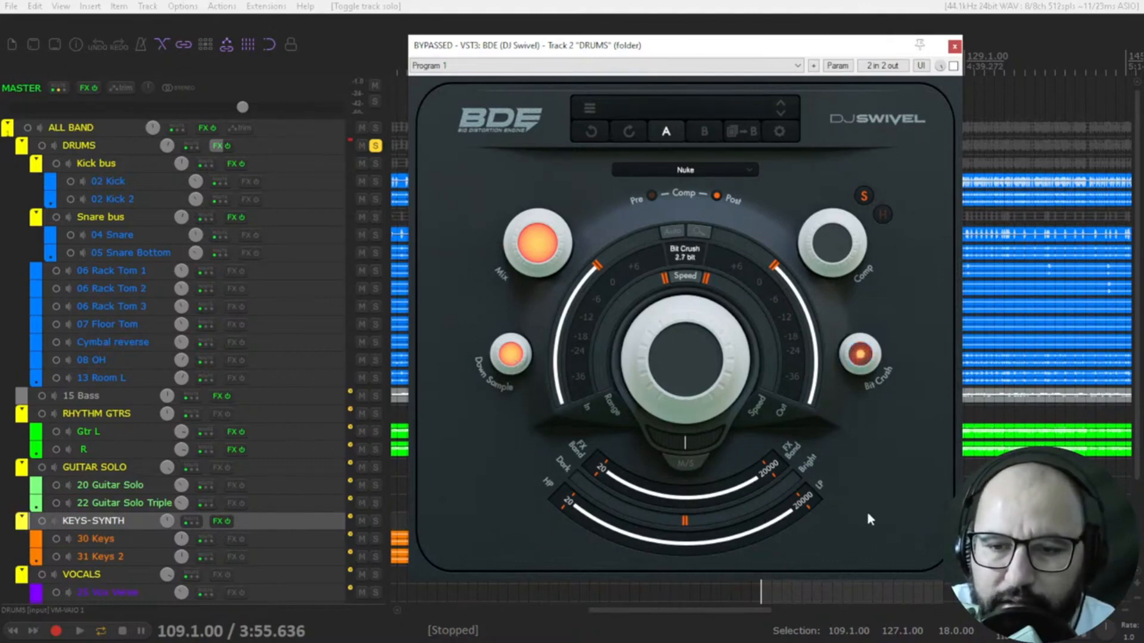
{"action": "left_click_drag", "start_coordinate": [861, 354], "coordinate": [875, 343]}
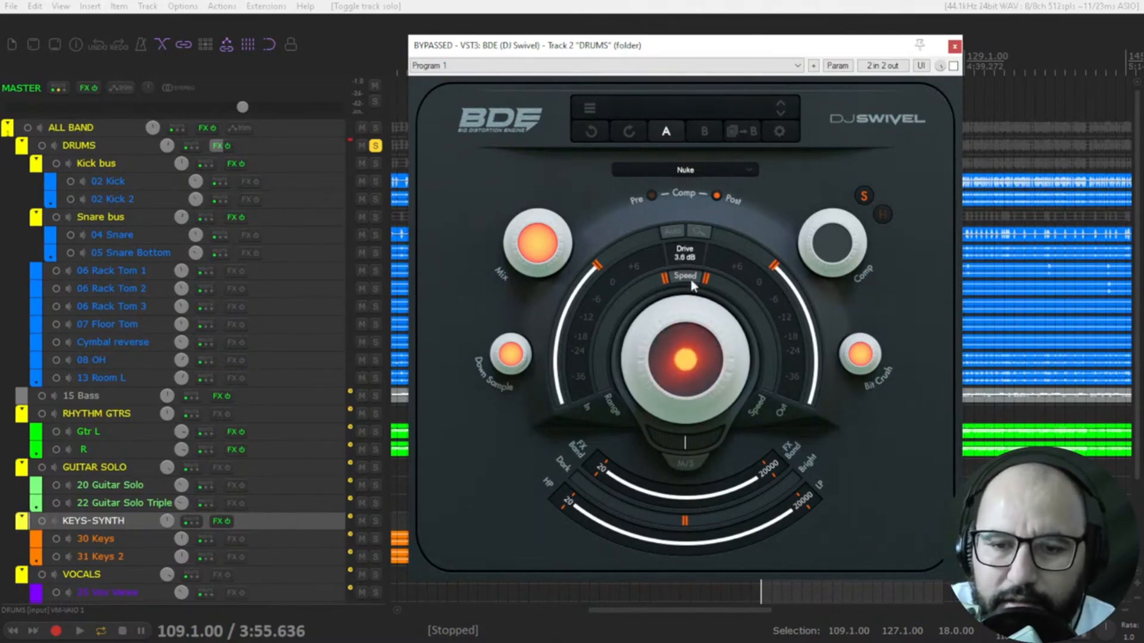
Push drive to 40 dB and back down, then set speed to about 4.7 ms.
{"action": "left_click_drag", "start_coordinate": [686, 357], "coordinate": [686, 292]}
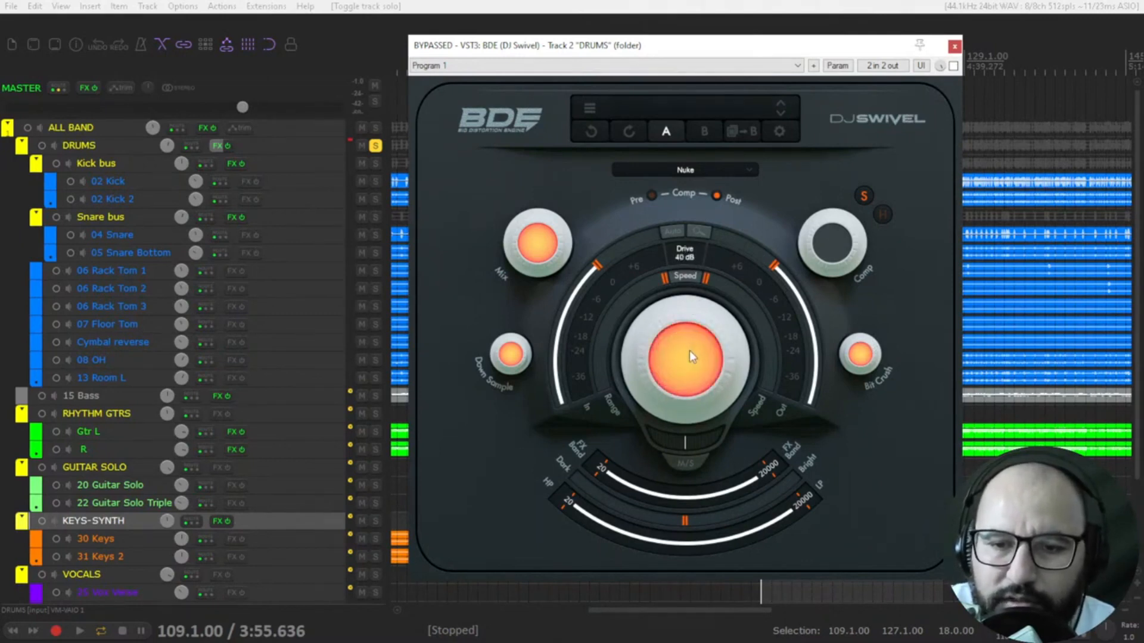
{"action": "left_click_drag", "start_coordinate": [684, 356], "coordinate": [689, 522]}
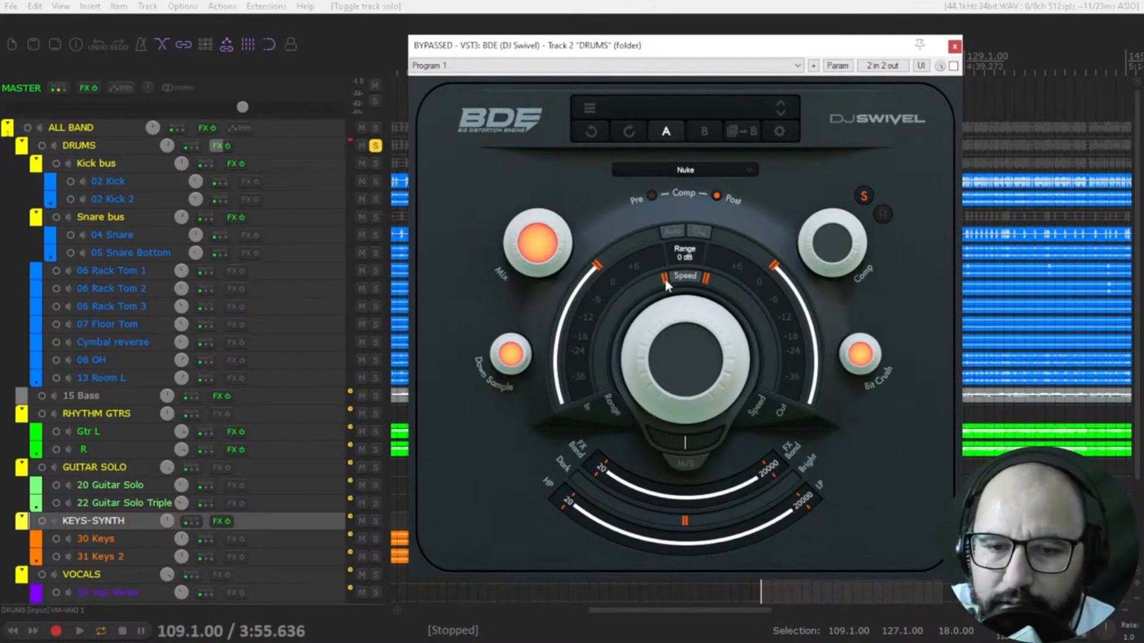
{"action": "left_click_drag", "start_coordinate": [665, 285], "coordinate": [613, 408]}
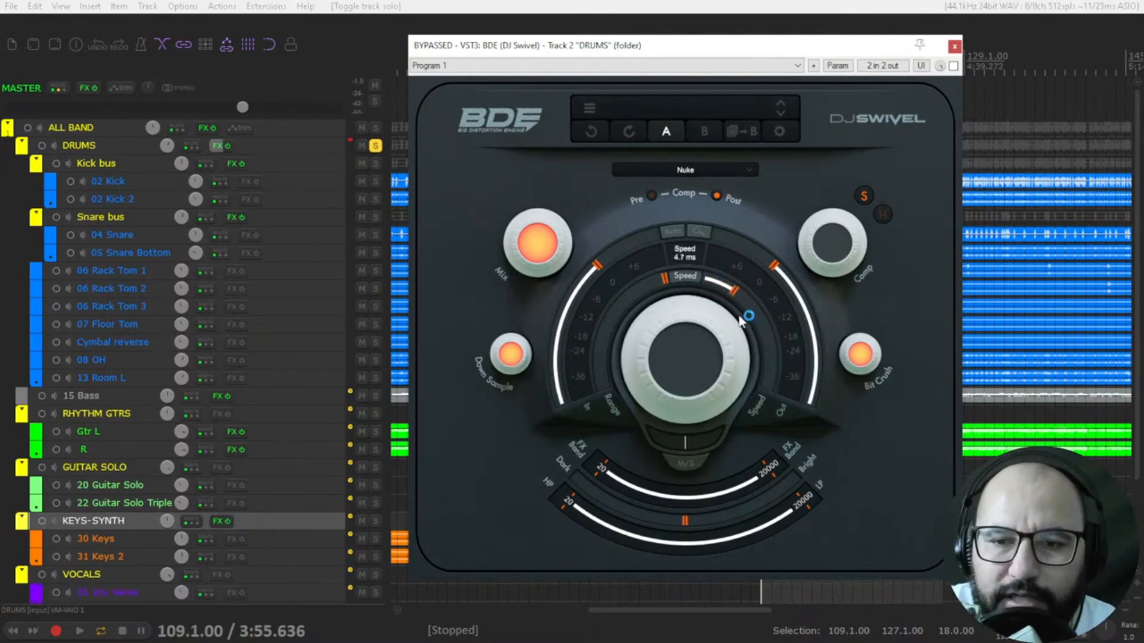
{"action": "left_click_drag", "start_coordinate": [744, 315], "coordinate": [774, 358]}
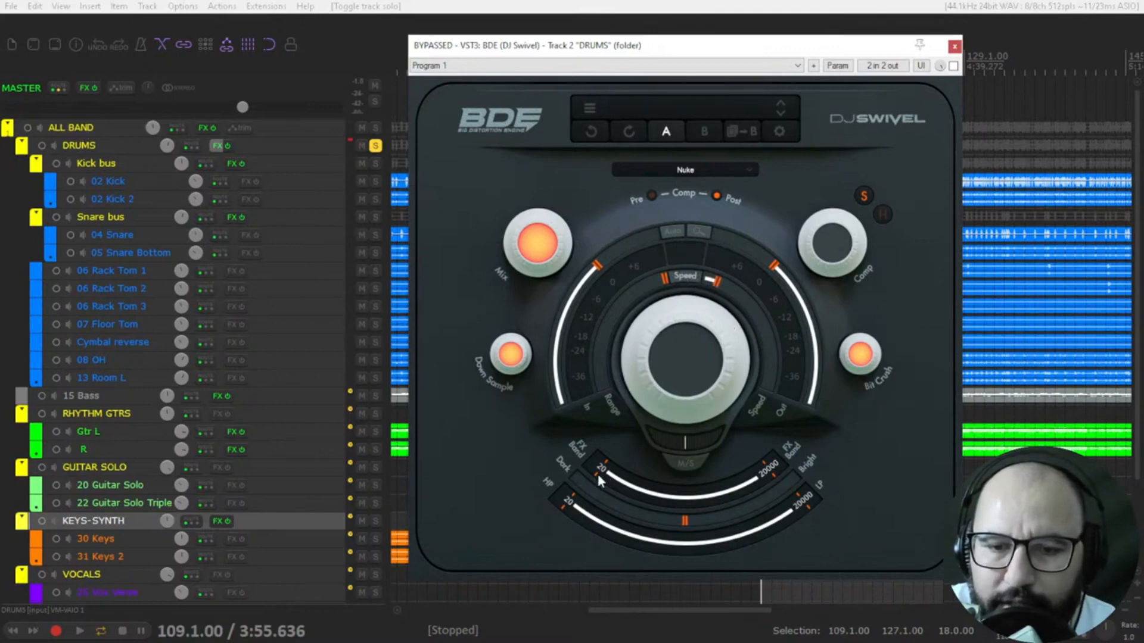
{"action": "mouse_move", "coordinate": [622, 488]}
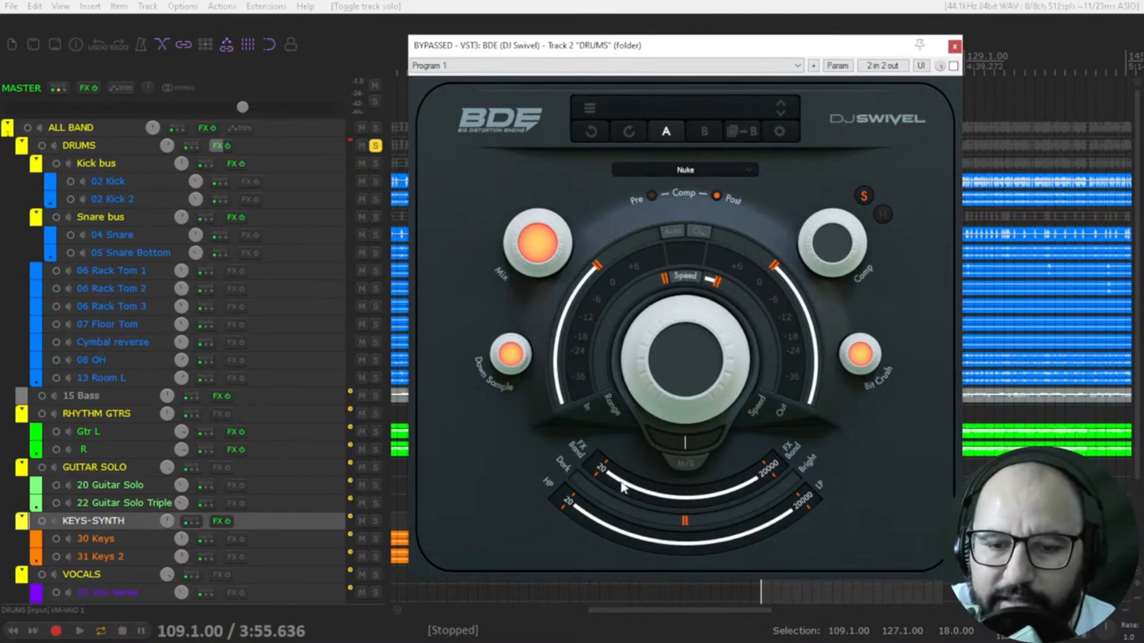
{"action": "left_click_drag", "start_coordinate": [598, 470], "coordinate": [627, 485]}
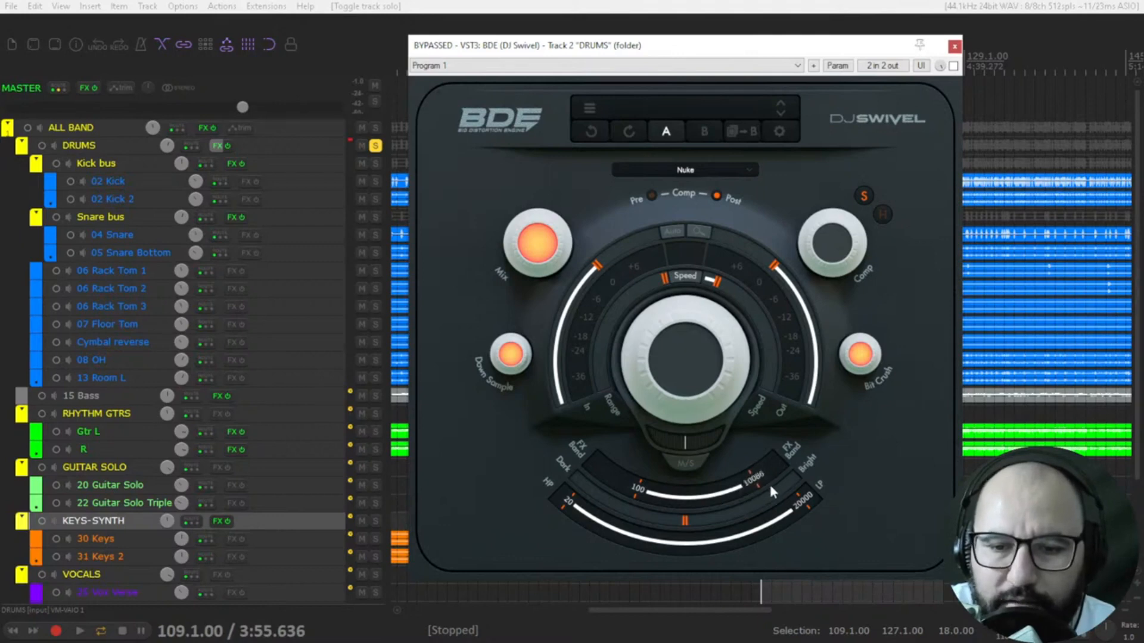
{"action": "left_click_drag", "start_coordinate": [758, 481], "coordinate": [734, 507]}
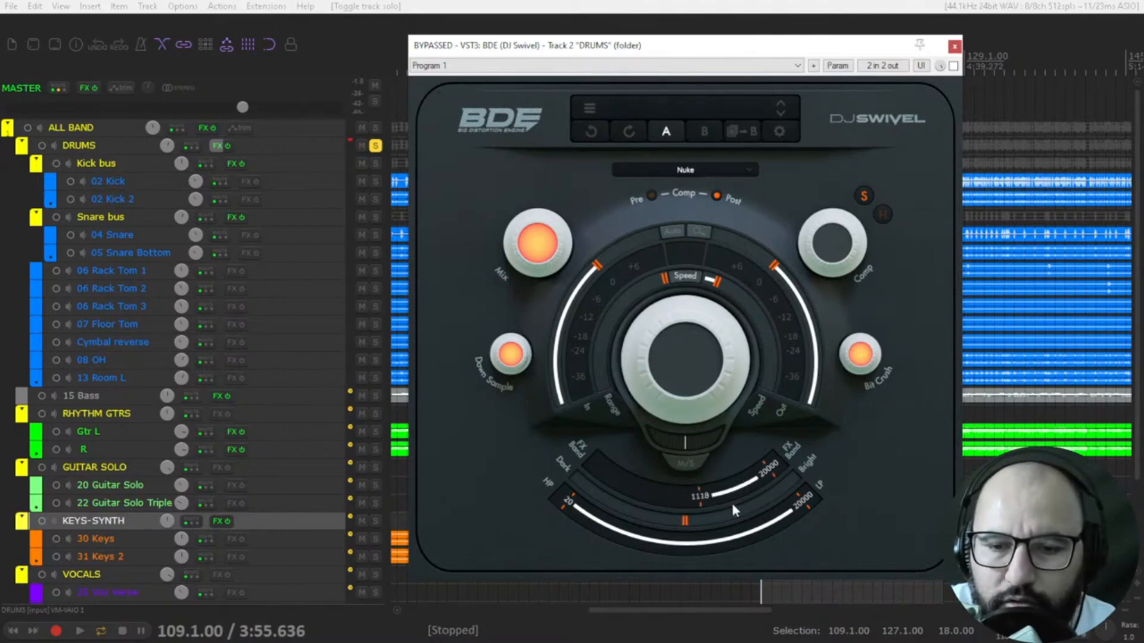
{"action": "left_click_drag", "start_coordinate": [733, 510], "coordinate": [634, 488]}
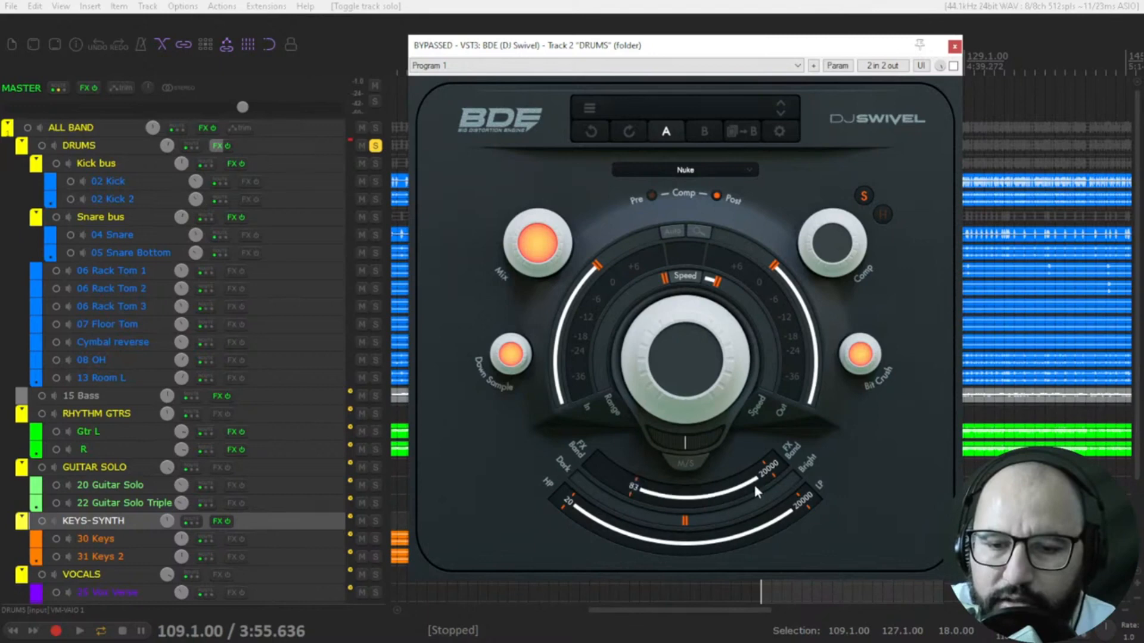
{"action": "left_click_drag", "start_coordinate": [759, 482], "coordinate": [747, 492]}
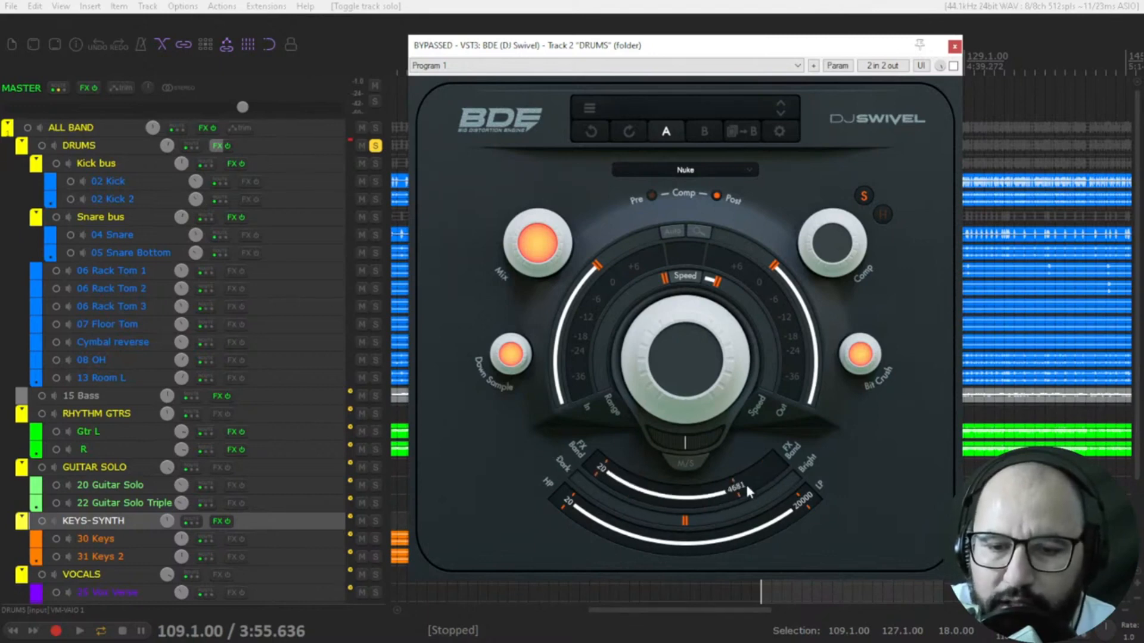
{"action": "left_click_drag", "start_coordinate": [747, 490], "coordinate": [628, 503]}
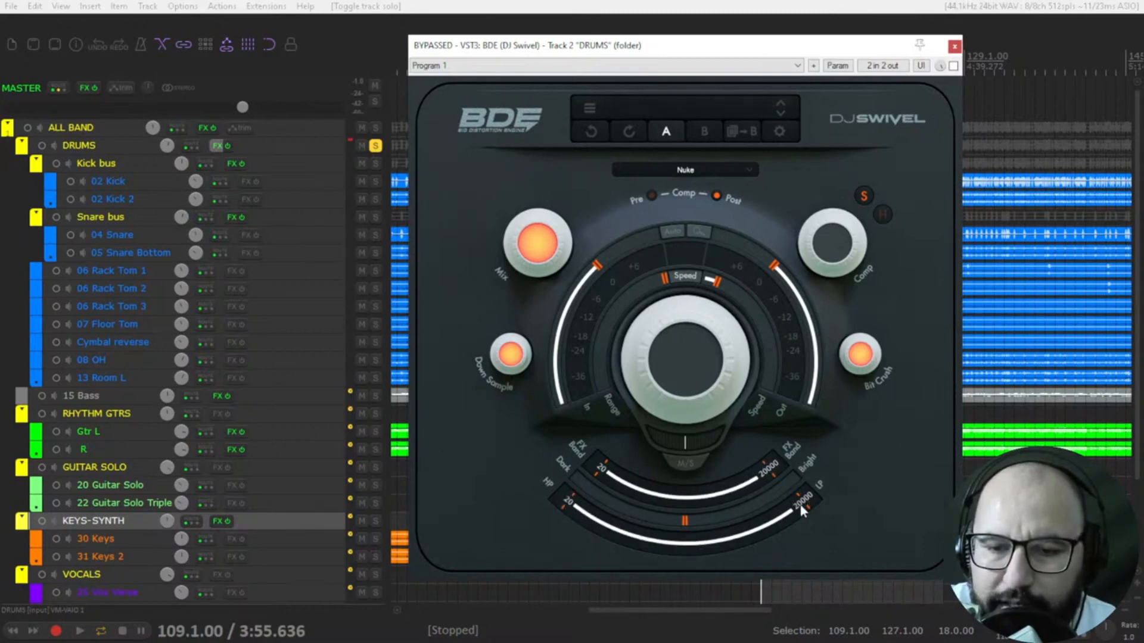
{"action": "left_click_drag", "start_coordinate": [795, 503], "coordinate": [788, 517]}
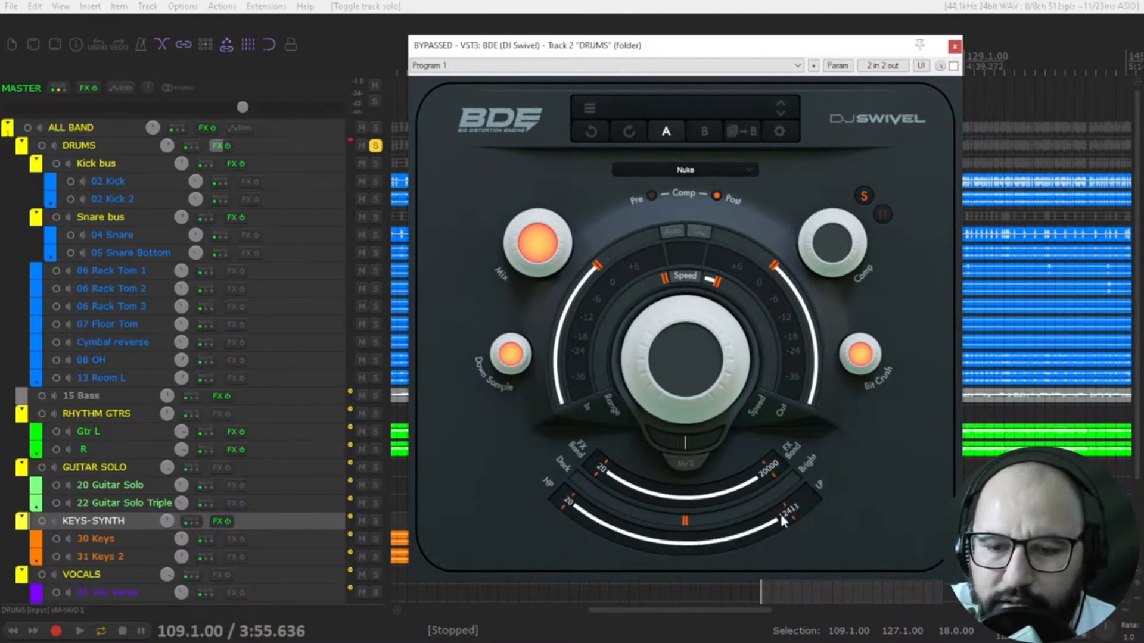
{"action": "left_click_drag", "start_coordinate": [788, 514], "coordinate": [817, 496]}
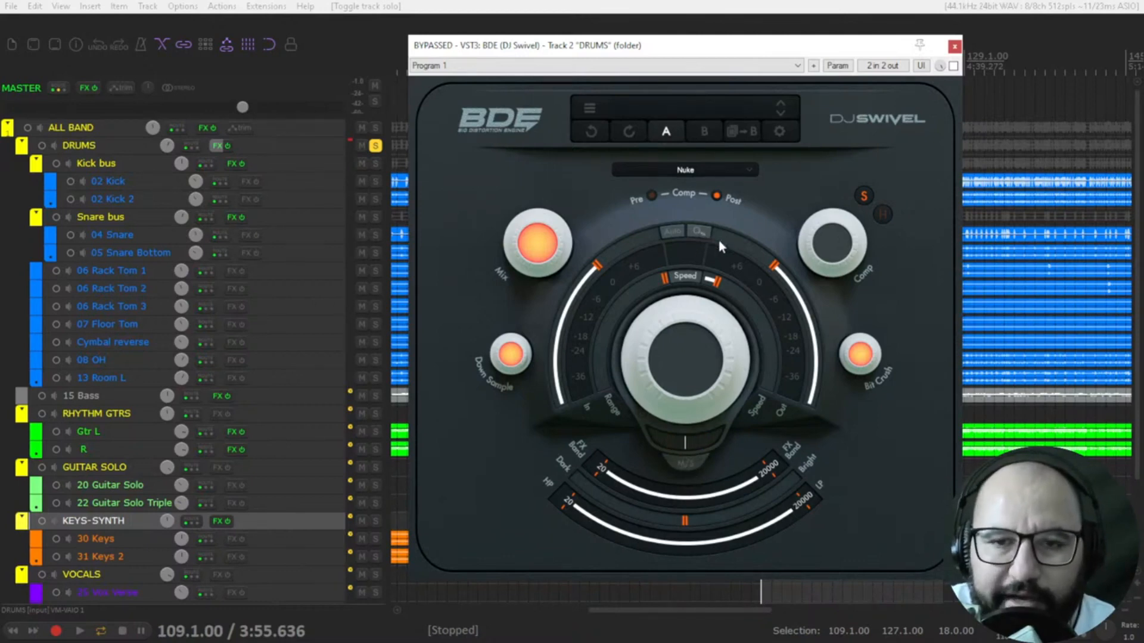
Toggle the FX bypass for the BDE plugin on Track 2 DRUMS.
{"action": "left_click", "coordinate": [698, 232]}
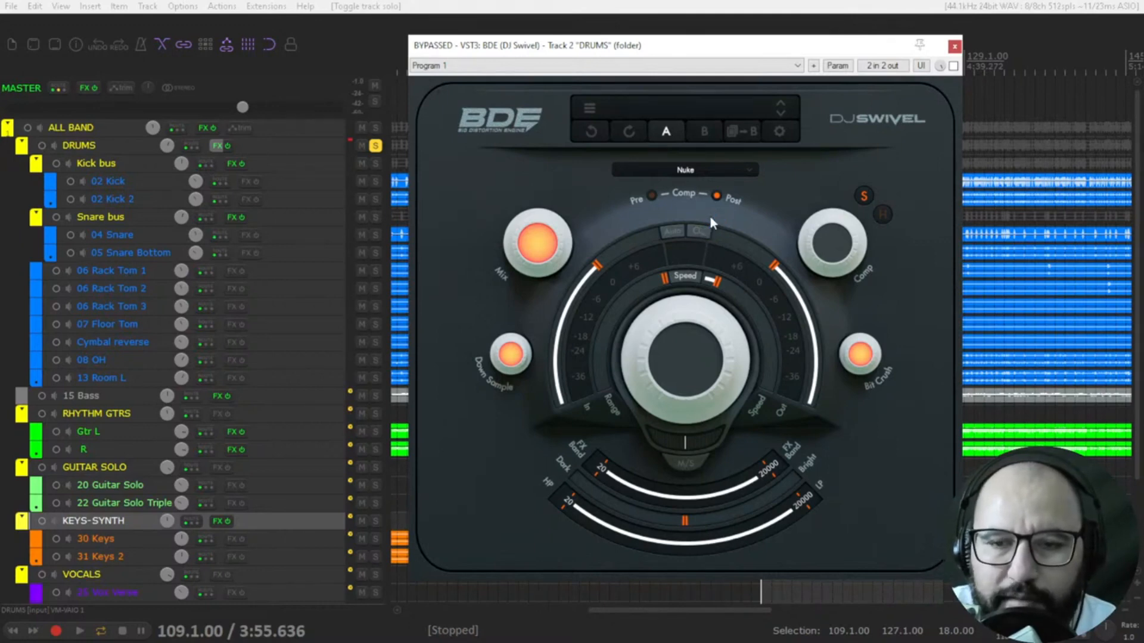
{"action": "mouse_move", "coordinate": [650, 277]}
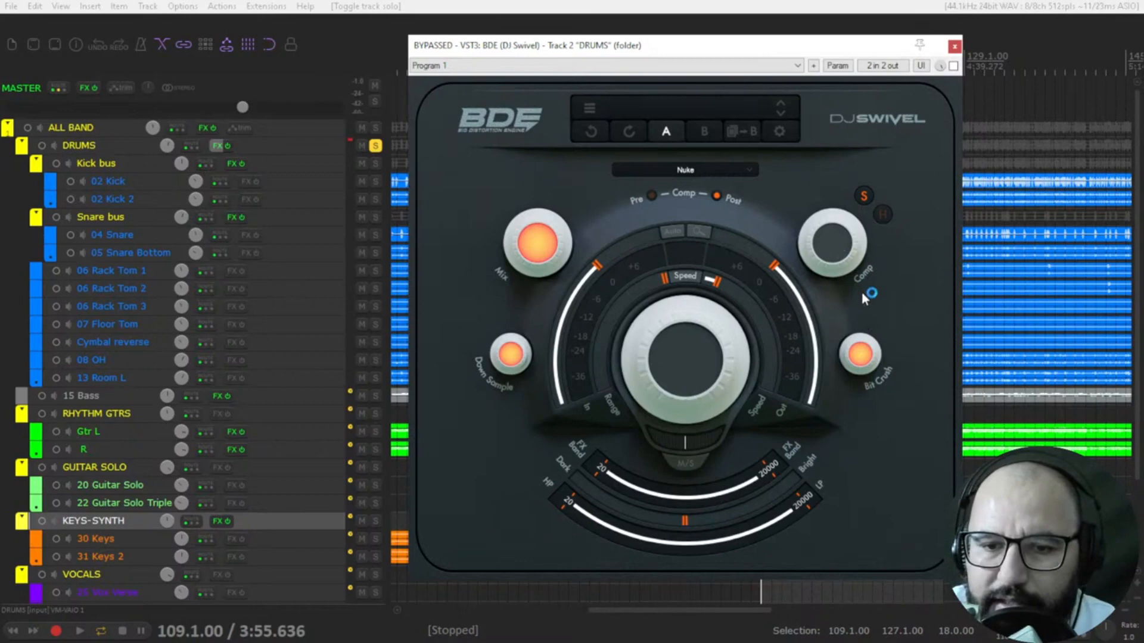
{"action": "mouse_move", "coordinate": [840, 315]}
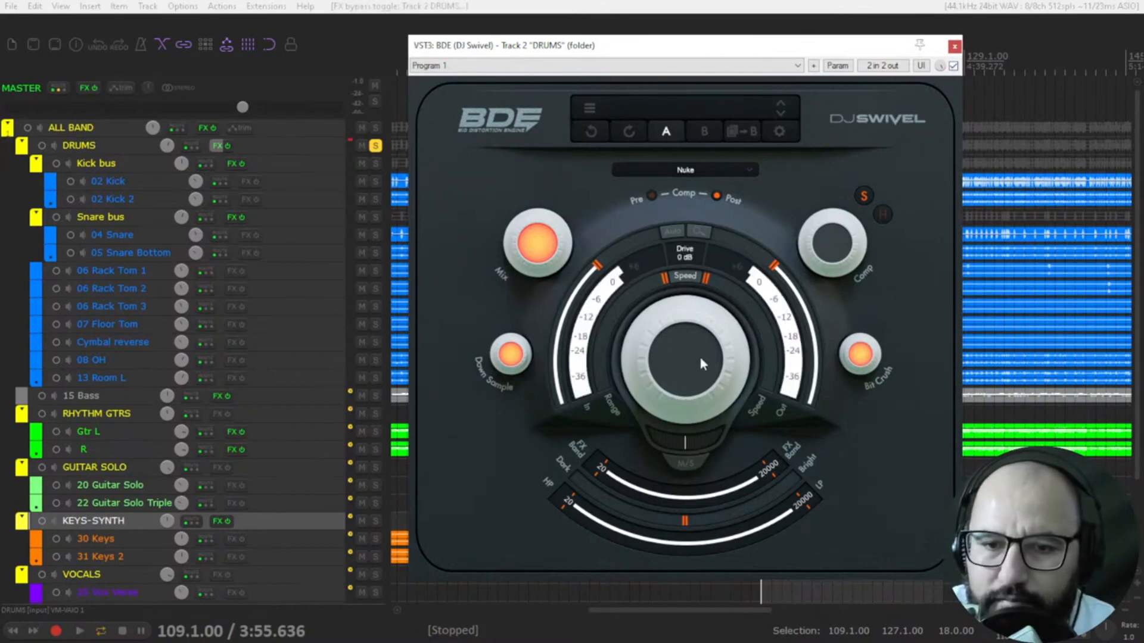
Raise the drums drive to about 11 dB and choose the Grenade distortion type.
{"action": "left_click_drag", "start_coordinate": [700, 364], "coordinate": [704, 331]}
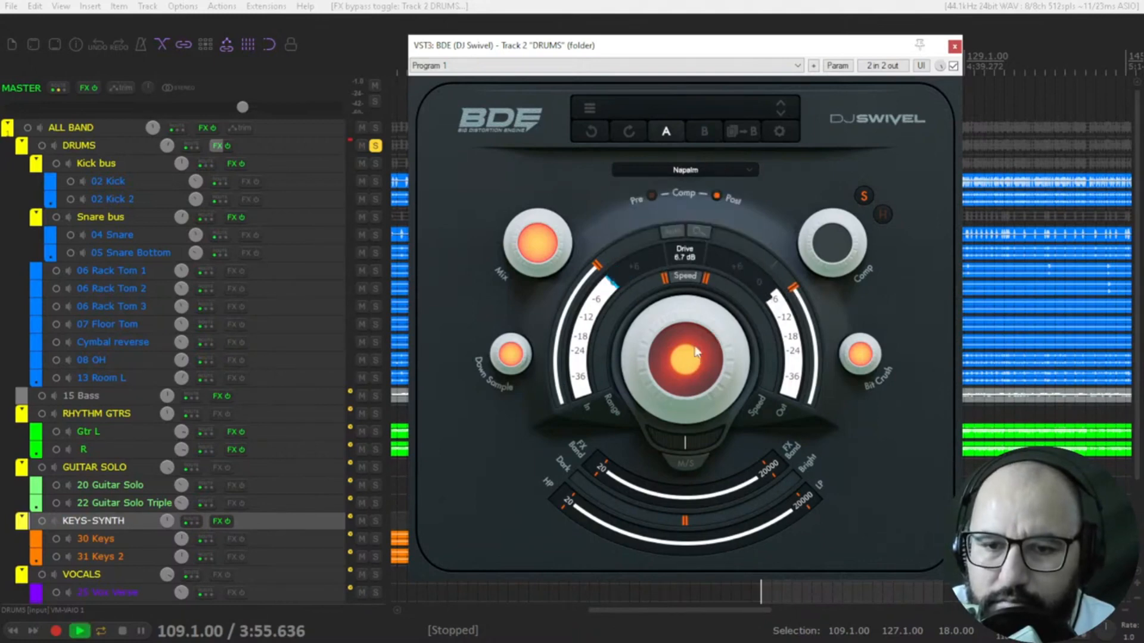
{"action": "left_click_drag", "start_coordinate": [691, 355], "coordinate": [696, 331]}
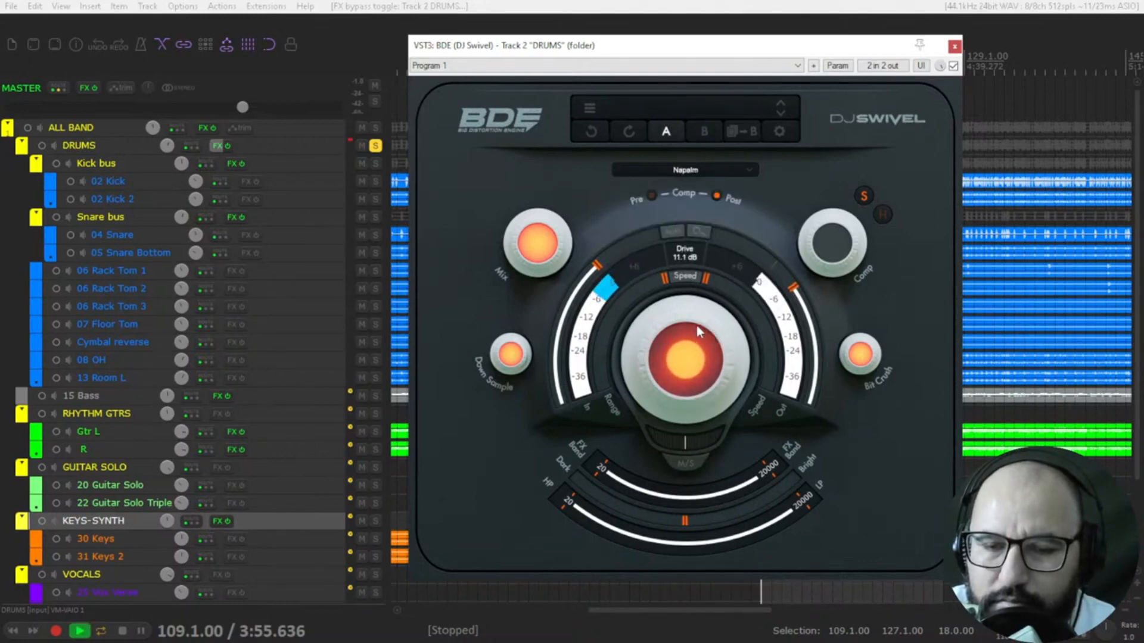
{"action": "left_click", "coordinate": [684, 170]}
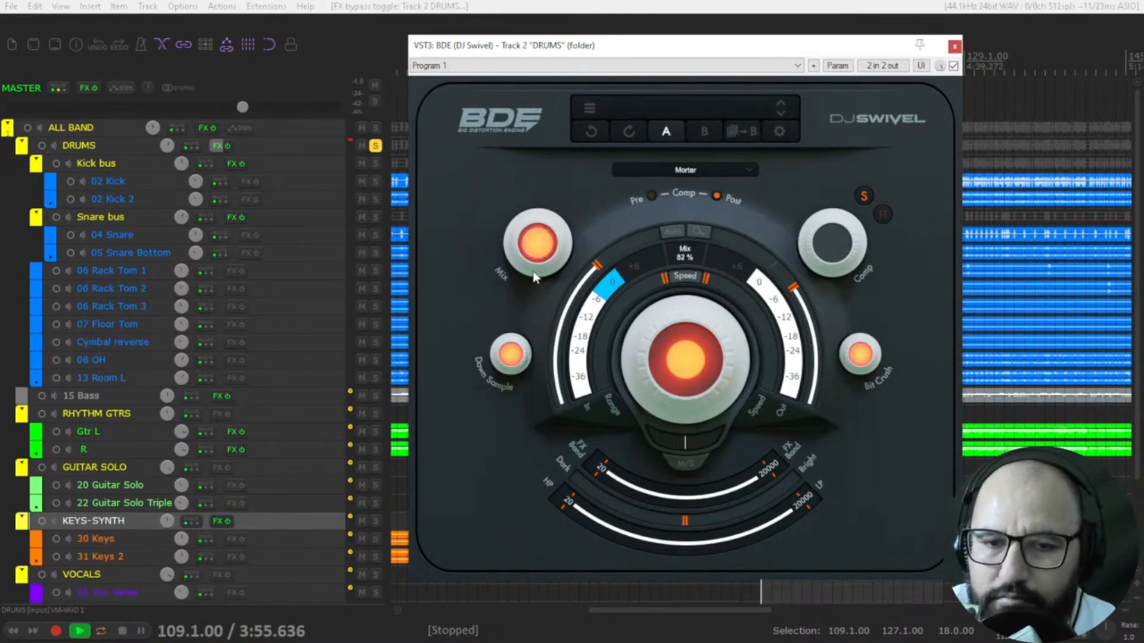
{"action": "left_click", "coordinate": [684, 169]}
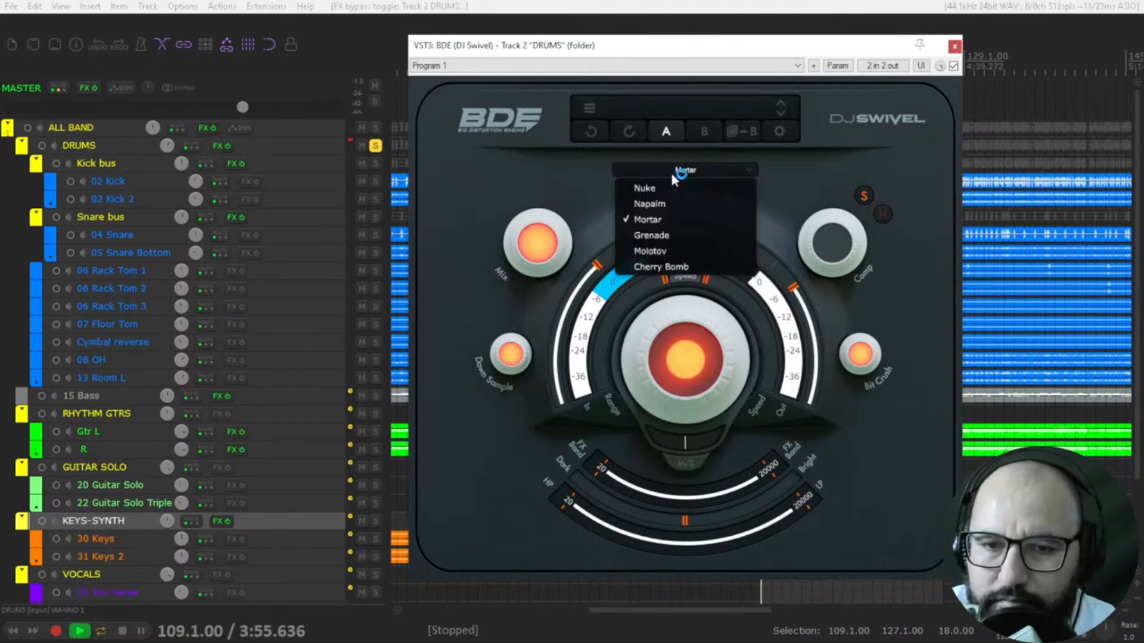
{"action": "left_click", "coordinate": [650, 234]}
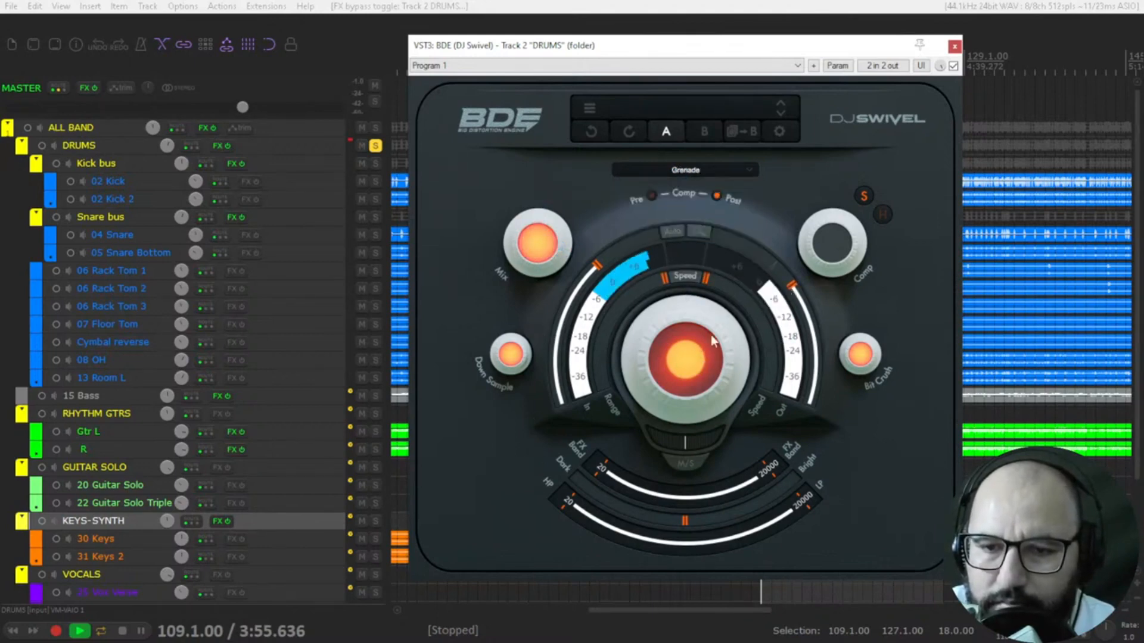
Push drive to about 23 dB, mix to about 86%, and speed to 9.7 ms.
{"action": "left_click_drag", "start_coordinate": [689, 358], "coordinate": [696, 316]}
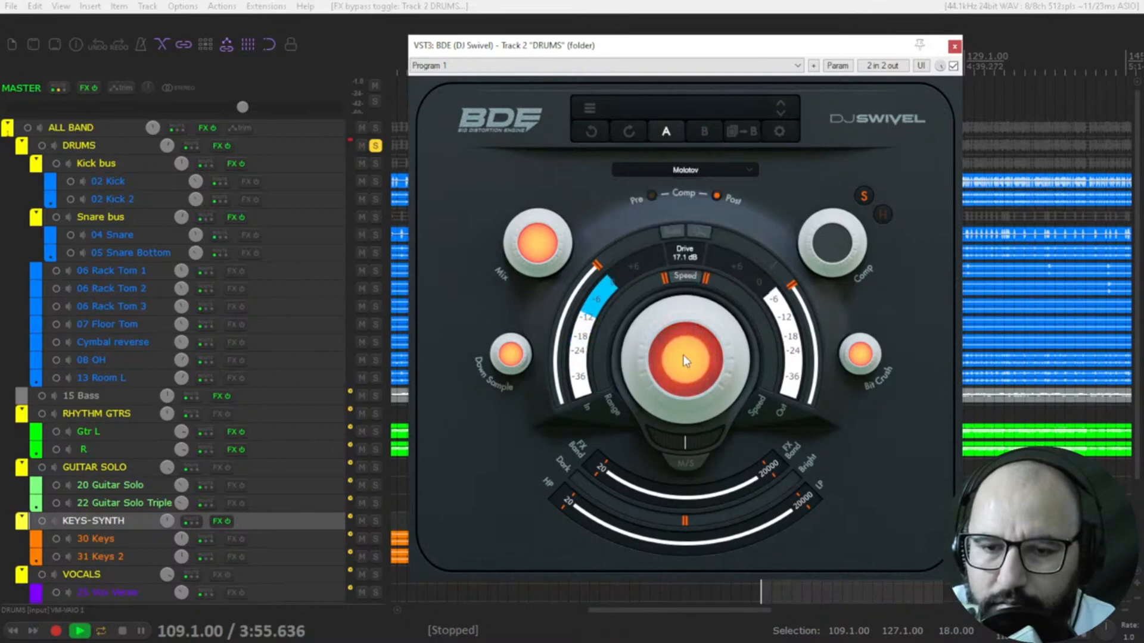
{"action": "left_click_drag", "start_coordinate": [685, 361], "coordinate": [689, 335]}
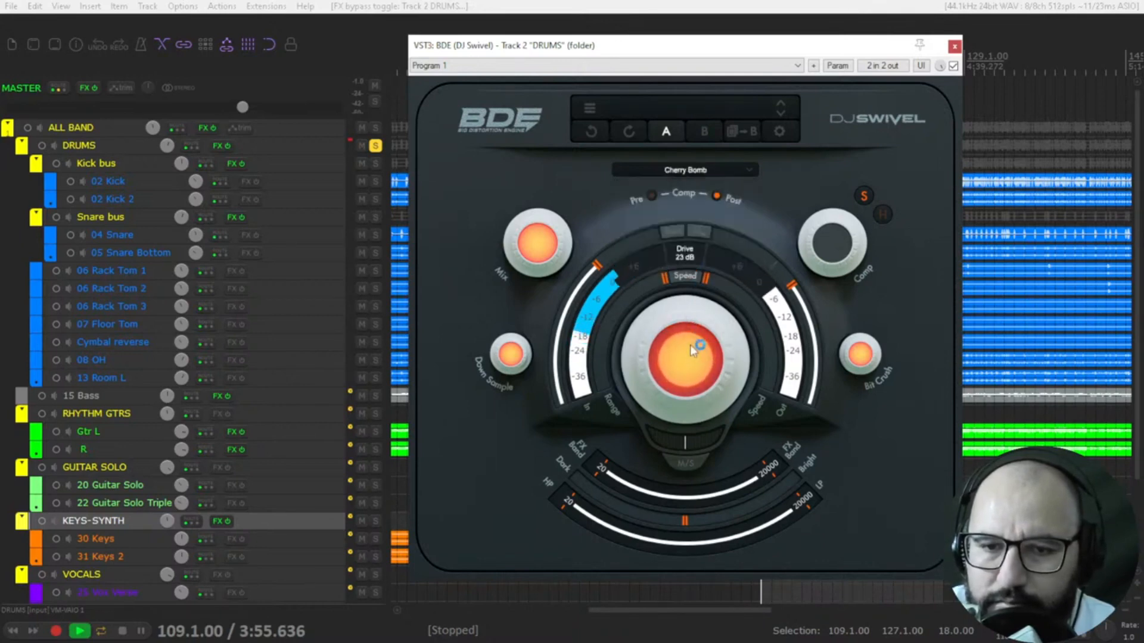
{"action": "left_click_drag", "start_coordinate": [689, 350], "coordinate": [689, 326]}
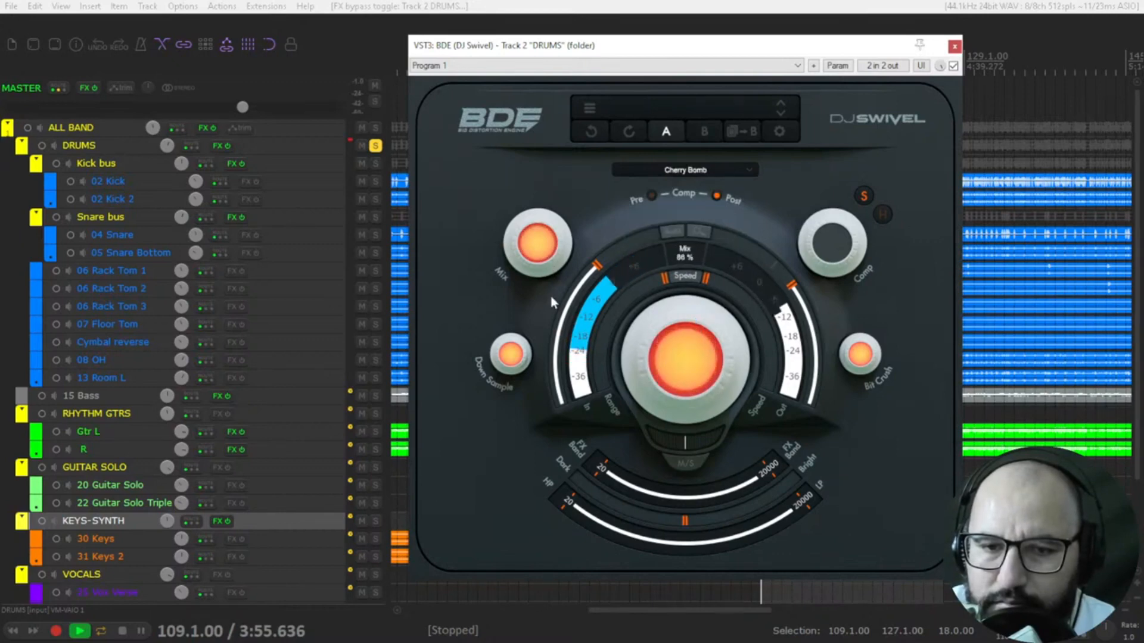
{"action": "left_click_drag", "start_coordinate": [536, 245], "coordinate": [543, 481]}
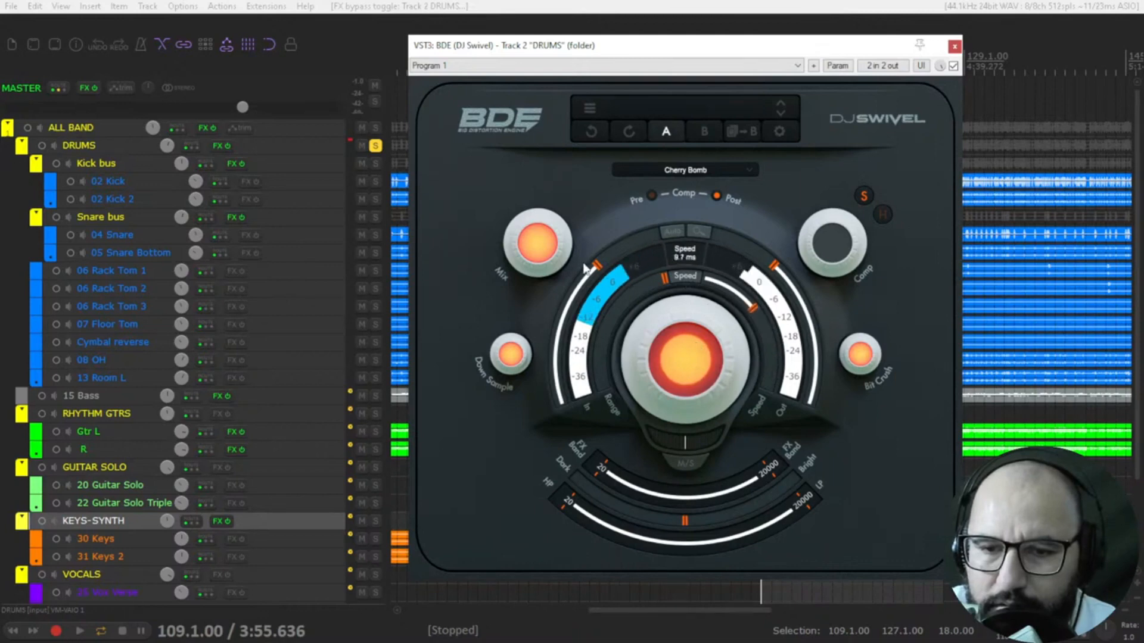
Narrow the effect band, sweep drive to 36 dB and back, and set output near -8 dB.
{"action": "left_click_drag", "start_coordinate": [584, 266], "coordinate": [624, 259]}
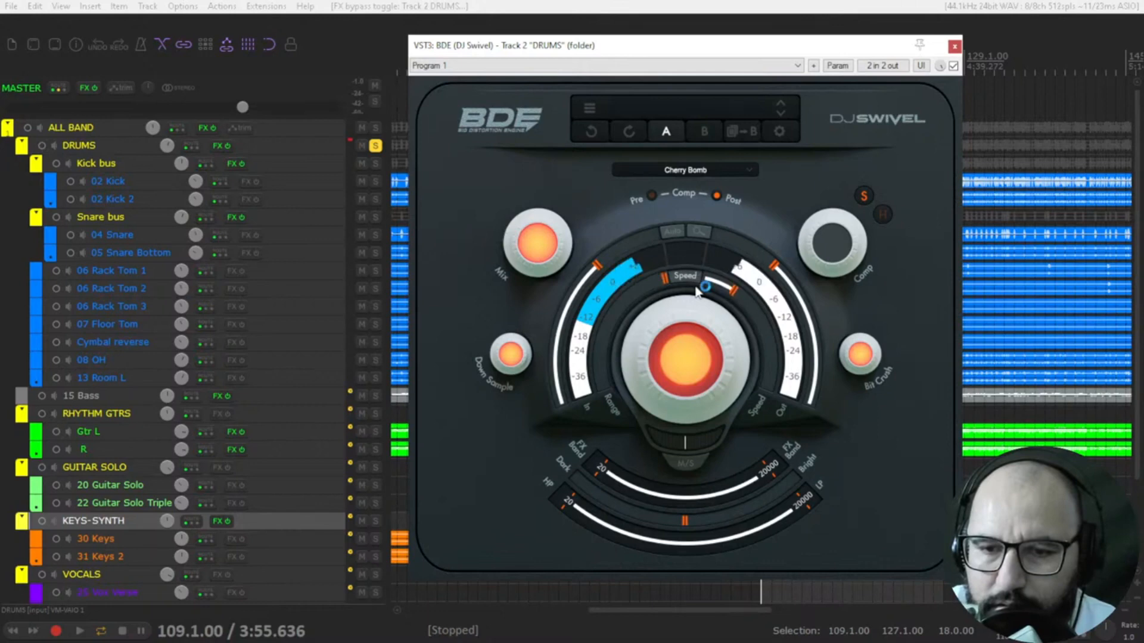
{"action": "left_click_drag", "start_coordinate": [704, 285], "coordinate": [704, 285]}
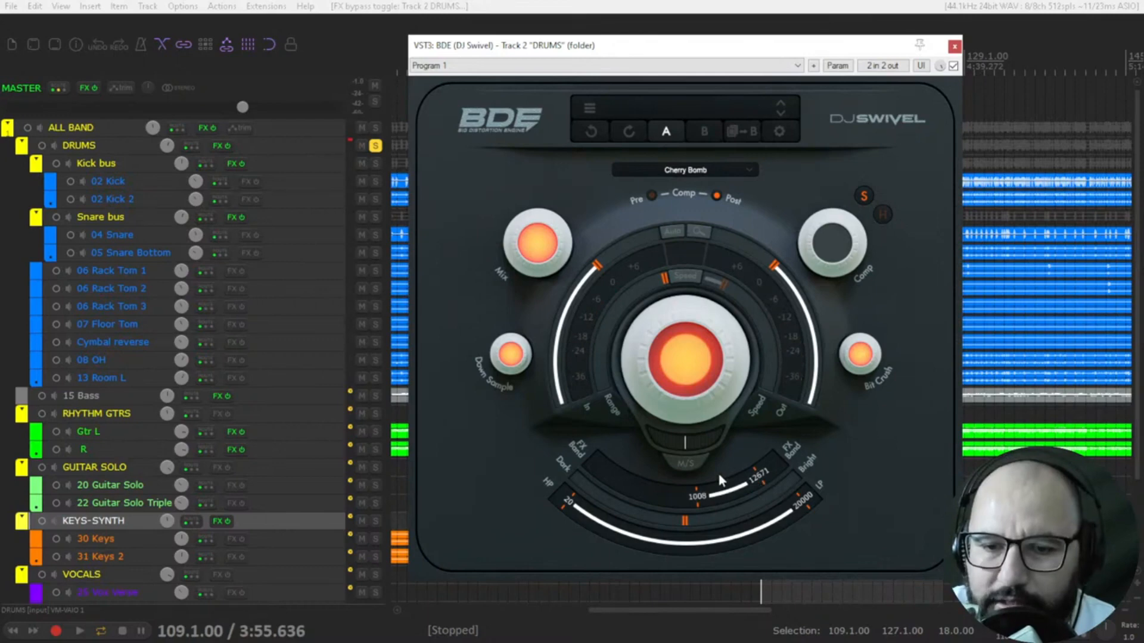
{"action": "left_click_drag", "start_coordinate": [718, 480], "coordinate": [679, 383]}
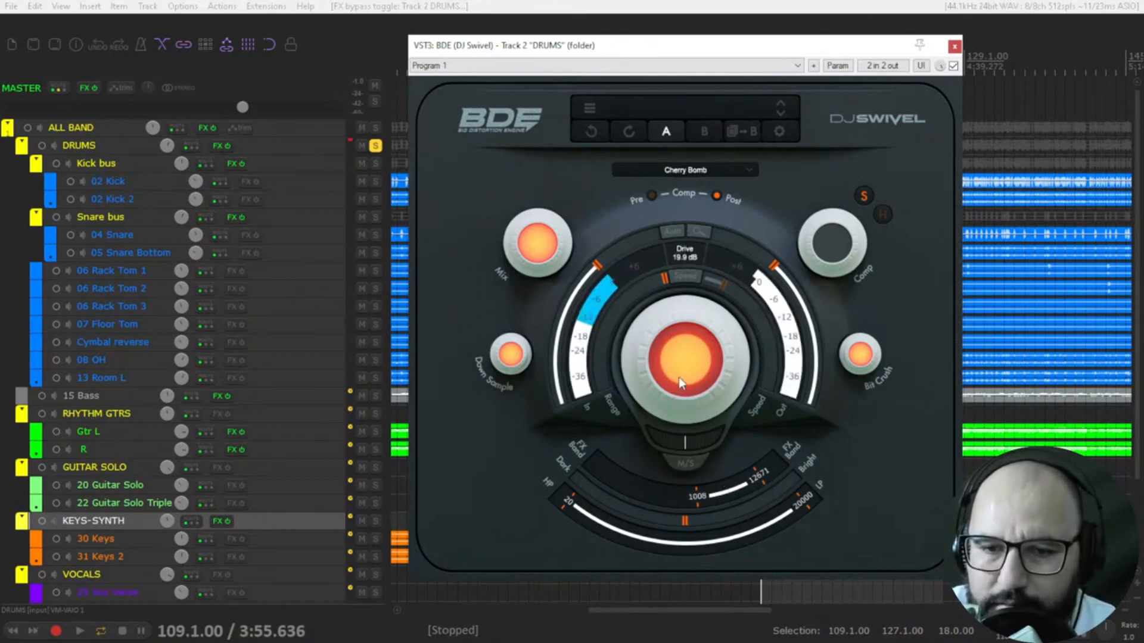
{"action": "left_click_drag", "start_coordinate": [682, 383], "coordinate": [689, 315]}
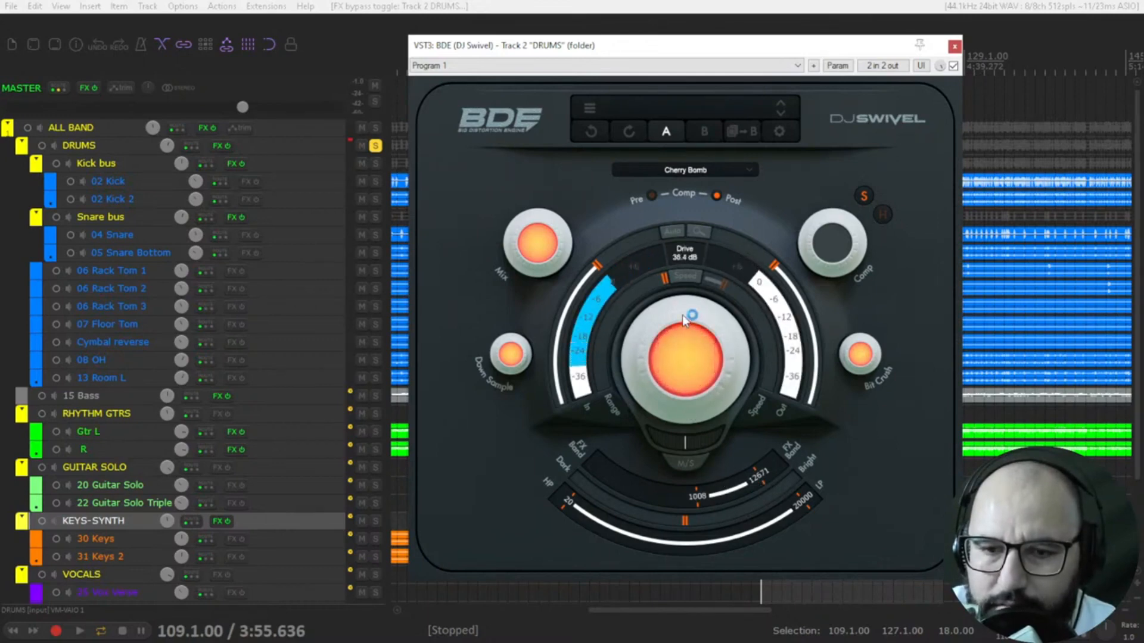
{"action": "left_click_drag", "start_coordinate": [685, 317], "coordinate": [682, 328]}
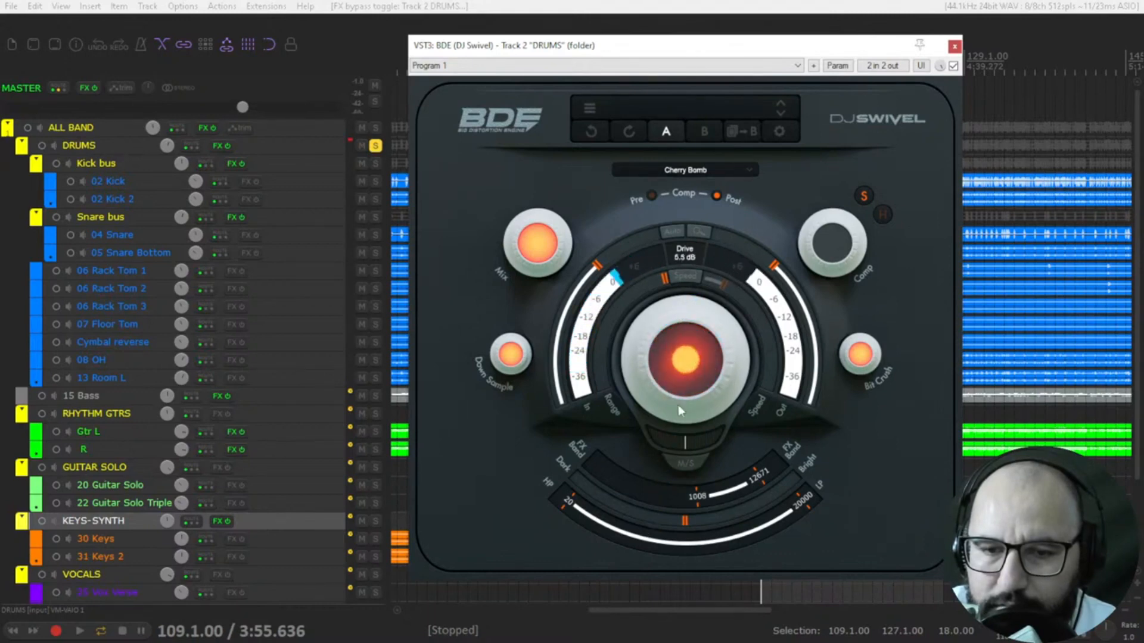
{"action": "left_click_drag", "start_coordinate": [682, 409], "coordinate": [711, 328]}
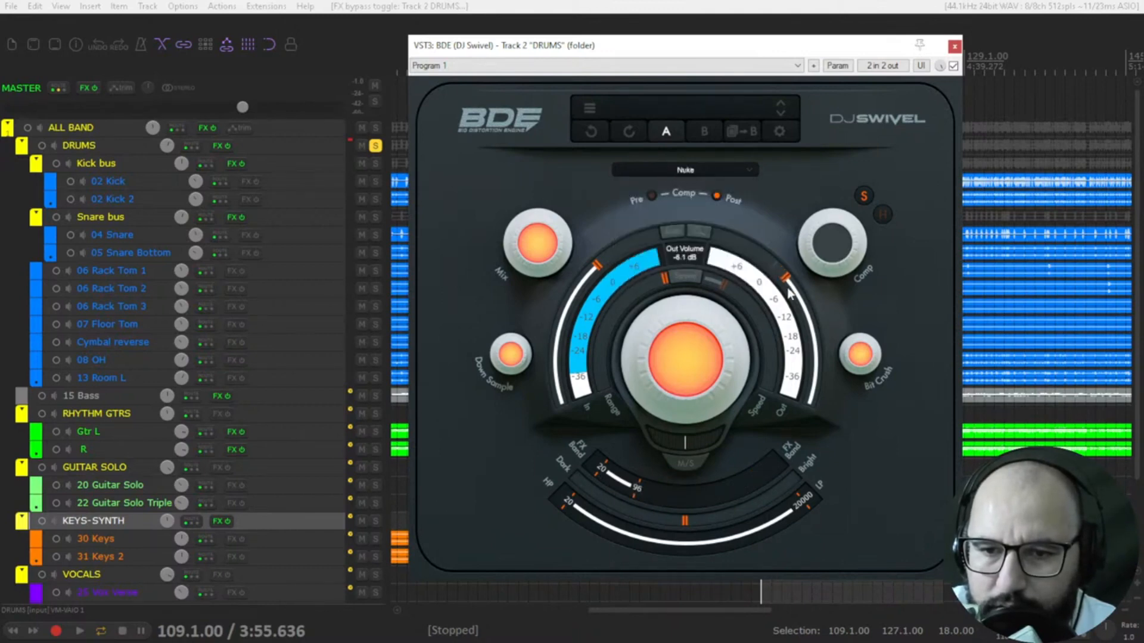
Reopen the effect band to 20–20000 Hz and set drive to about 10.7 dB.
{"action": "left_click_drag", "start_coordinate": [784, 277], "coordinate": [792, 321]}
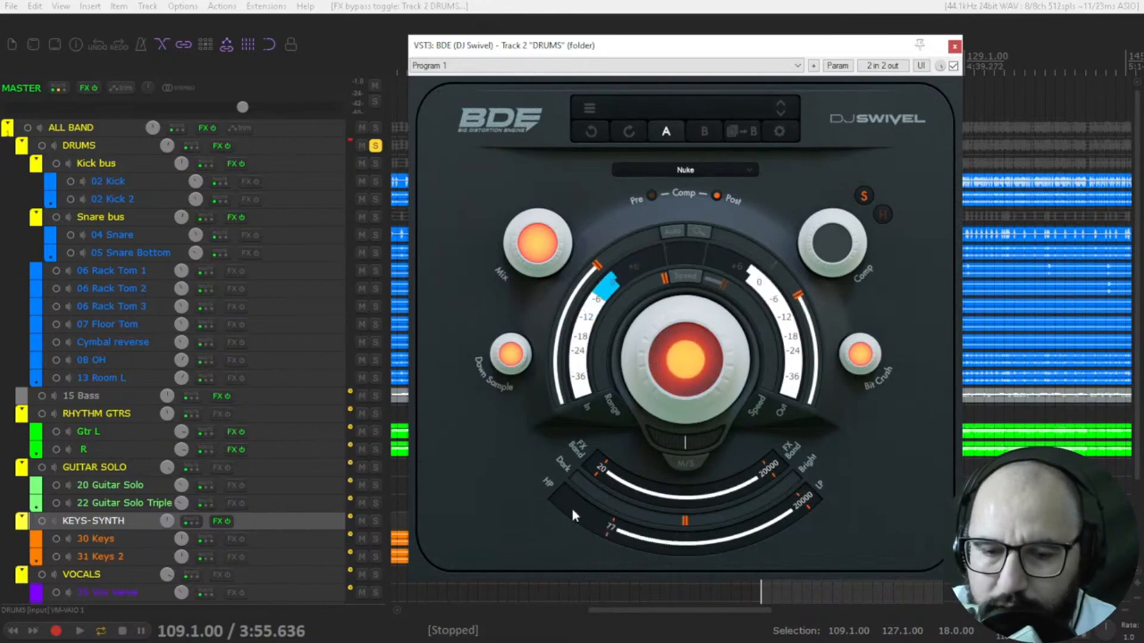
{"action": "left_click_drag", "start_coordinate": [576, 514], "coordinate": [675, 543]}
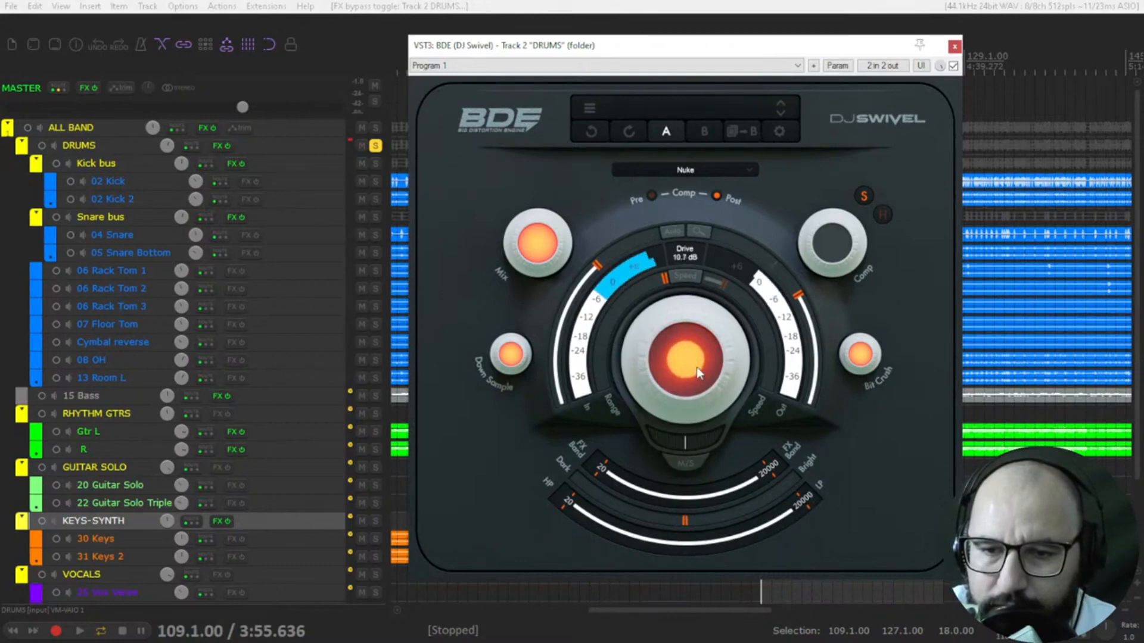
{"action": "left_click_drag", "start_coordinate": [686, 361], "coordinate": [685, 522]}
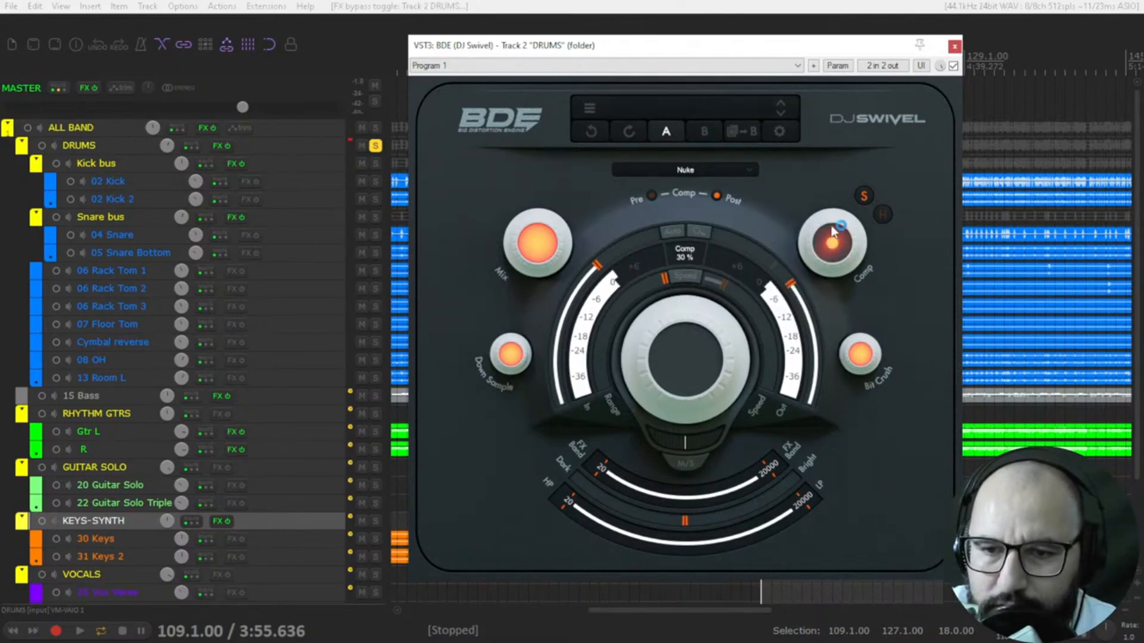
Set compression to 30%, lower the output volume, then raise compression to 65%.
{"action": "left_click_drag", "start_coordinate": [831, 245], "coordinate": [839, 219]}
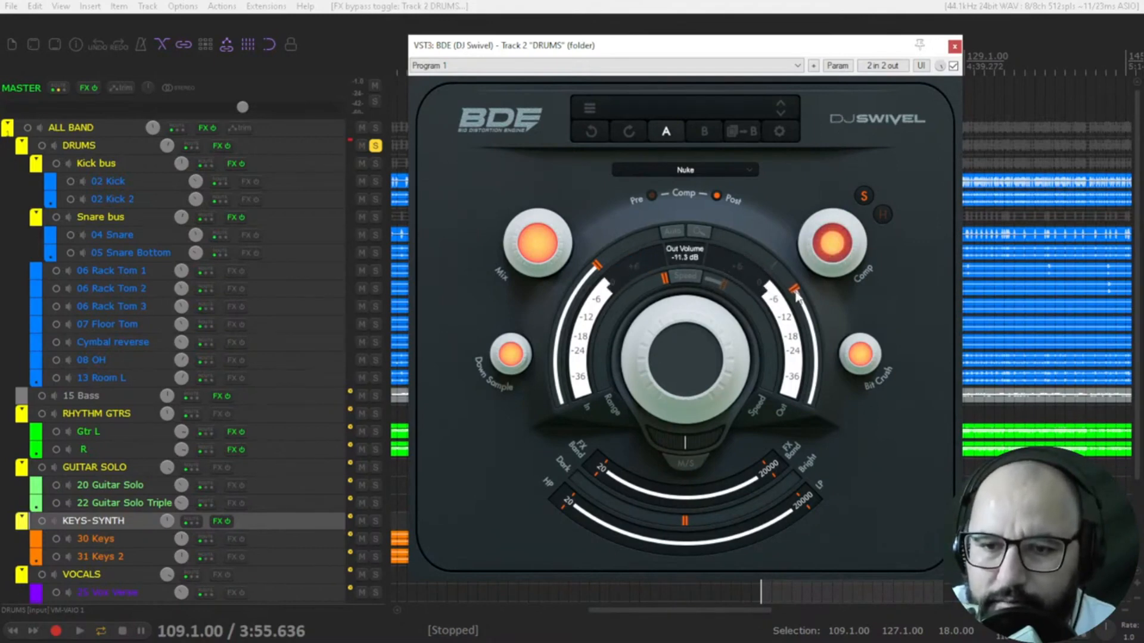
{"action": "left_click", "coordinate": [954, 66]}
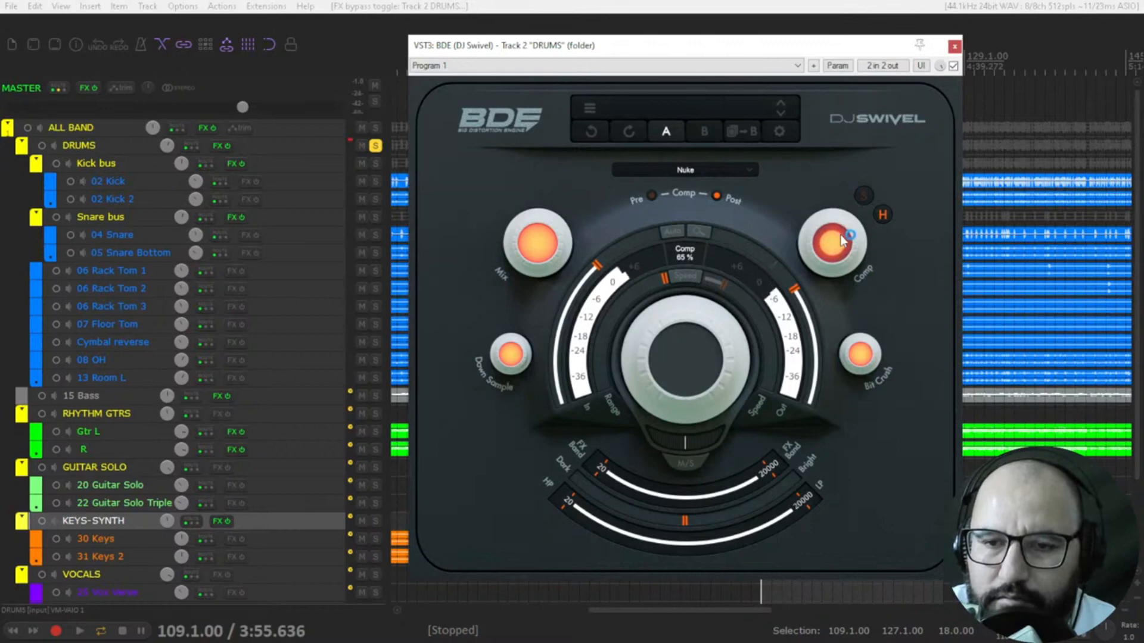
{"action": "left_click_drag", "start_coordinate": [835, 244], "coordinate": [835, 306]}
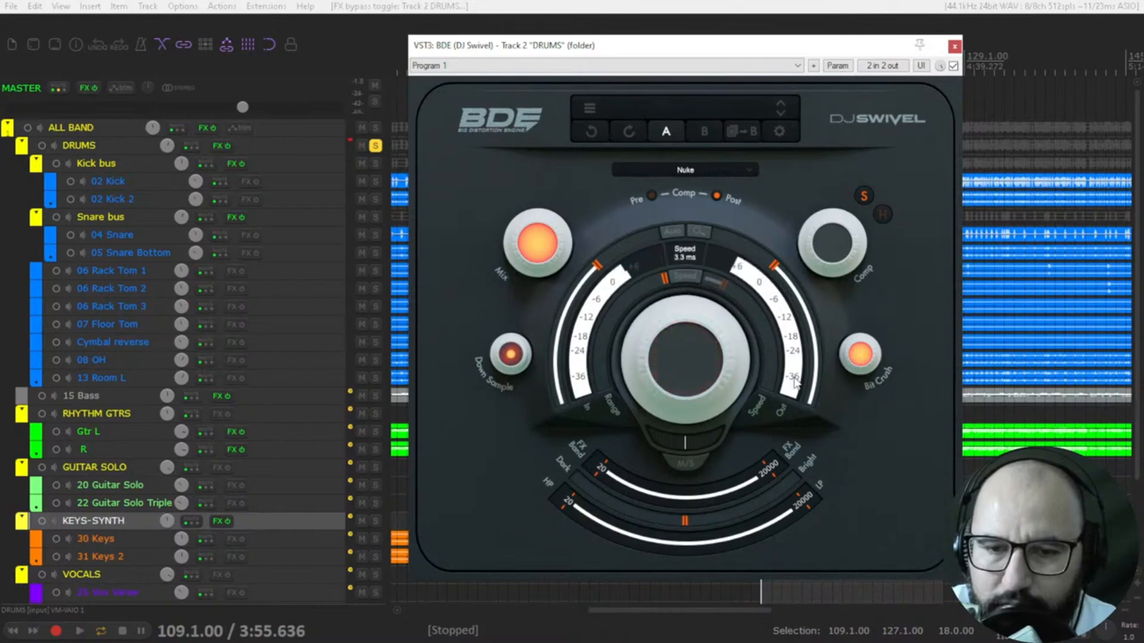
Set speed to 3.3 ms and bit crush to 3.5 bit, then start playback.
{"action": "left_click", "coordinate": [858, 356]}
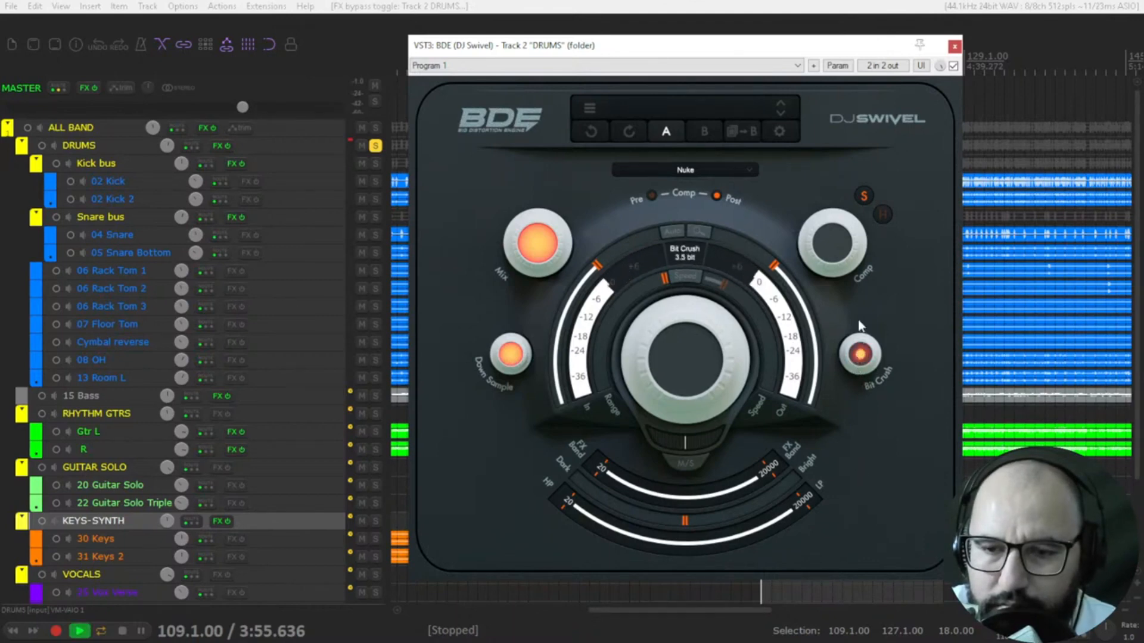
{"action": "left_click", "coordinate": [858, 352]}
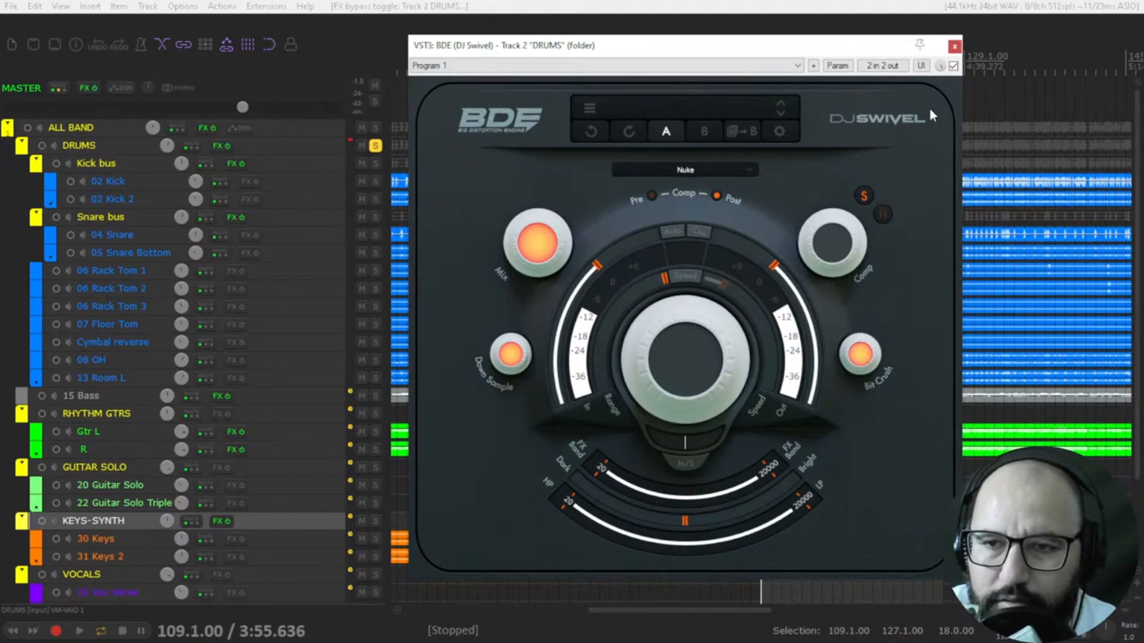
{"action": "left_click", "coordinate": [954, 46]}
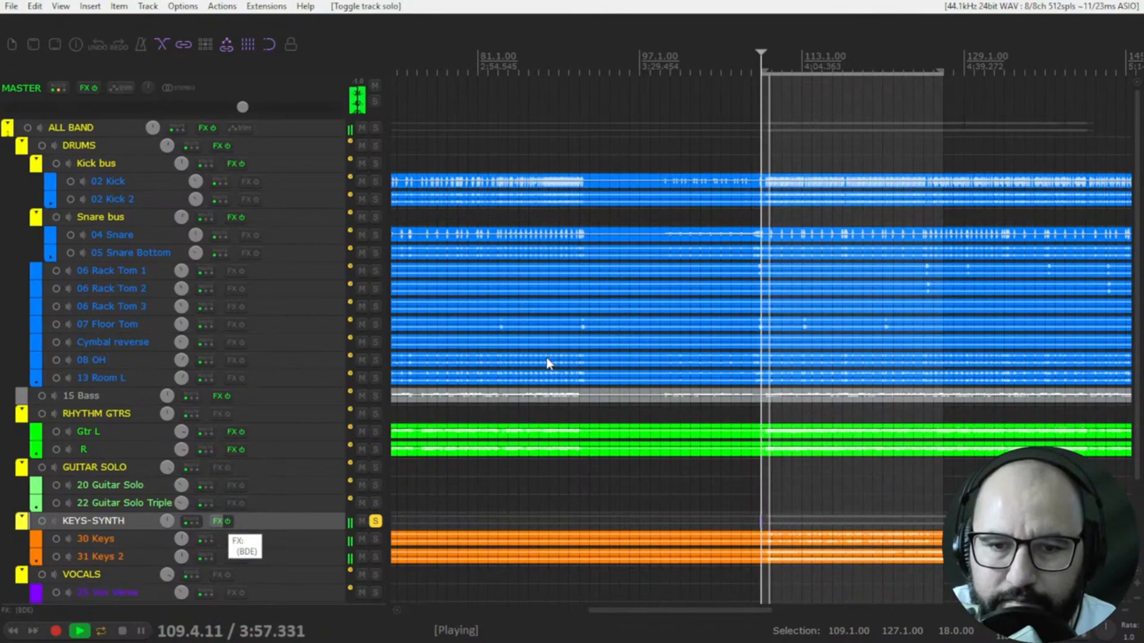
Open BDE on the KEYS-SYNTH folder, raise its drive, and open the mode list.
{"action": "left_click", "coordinate": [217, 520]}
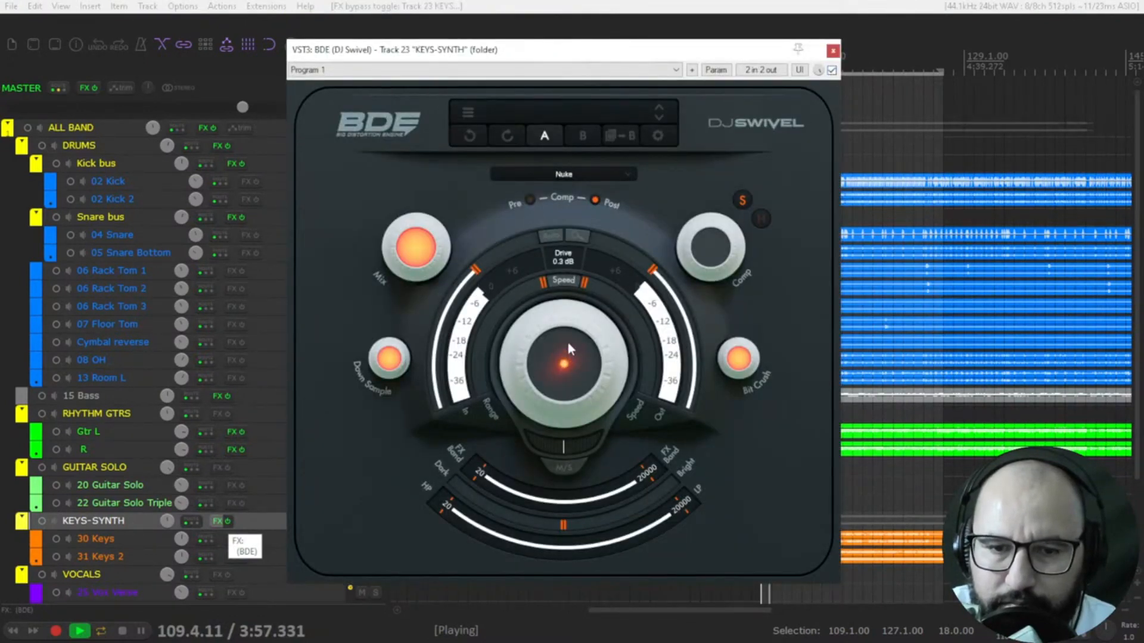
{"action": "left_click_drag", "start_coordinate": [569, 357], "coordinate": [569, 343]}
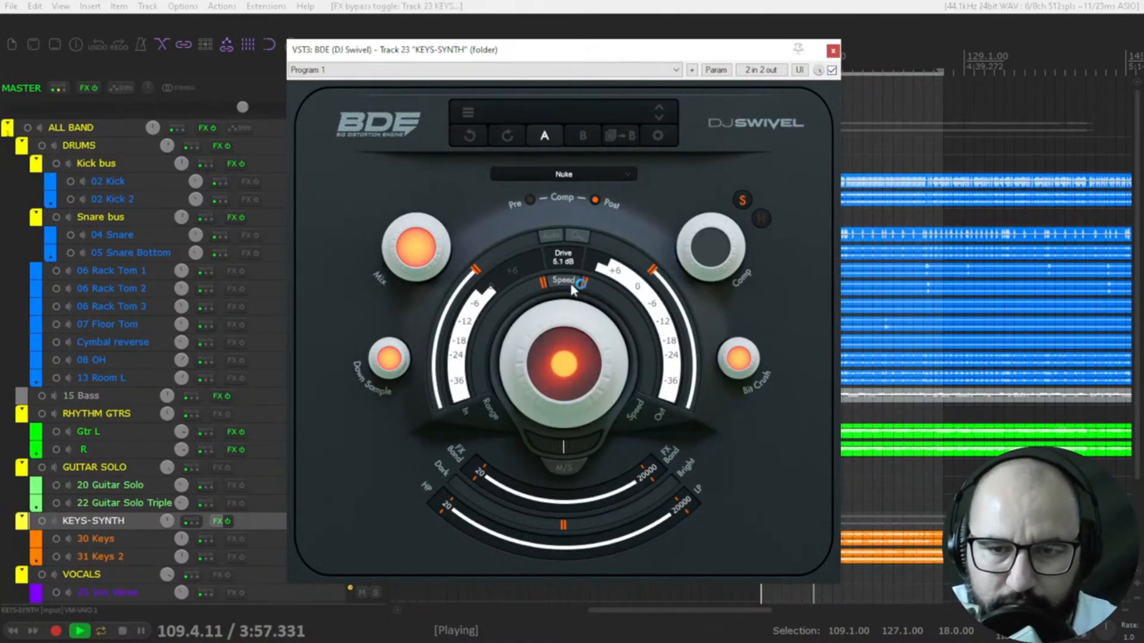
{"action": "left_click_drag", "start_coordinate": [569, 285], "coordinate": [675, 303]}
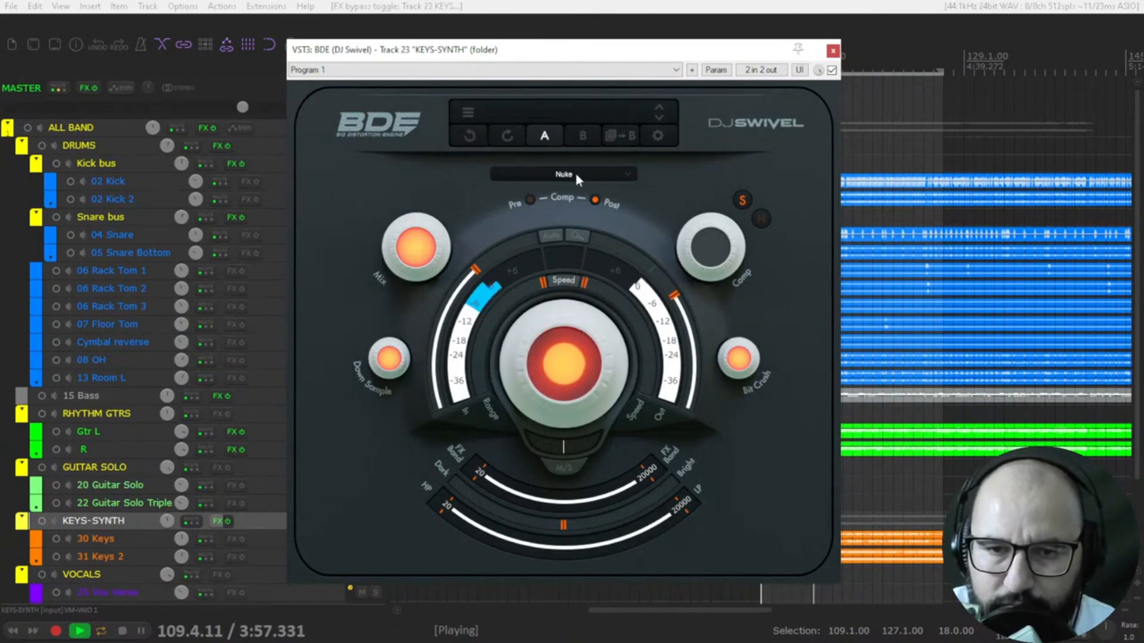
{"action": "left_click", "coordinate": [561, 173]}
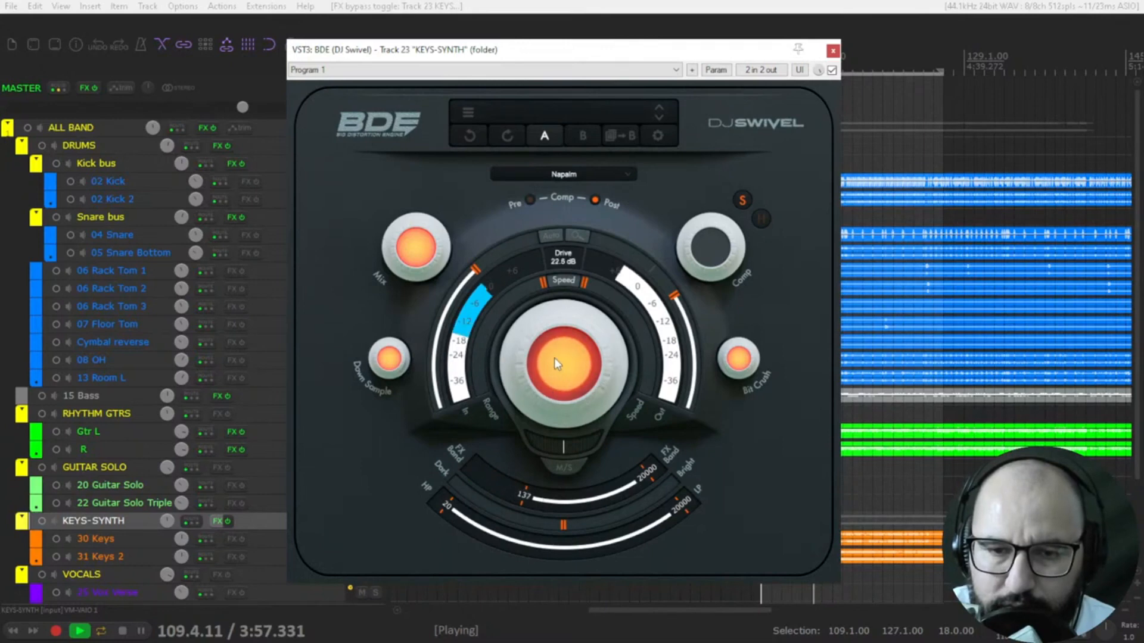
{"action": "left_click", "coordinate": [561, 174]}
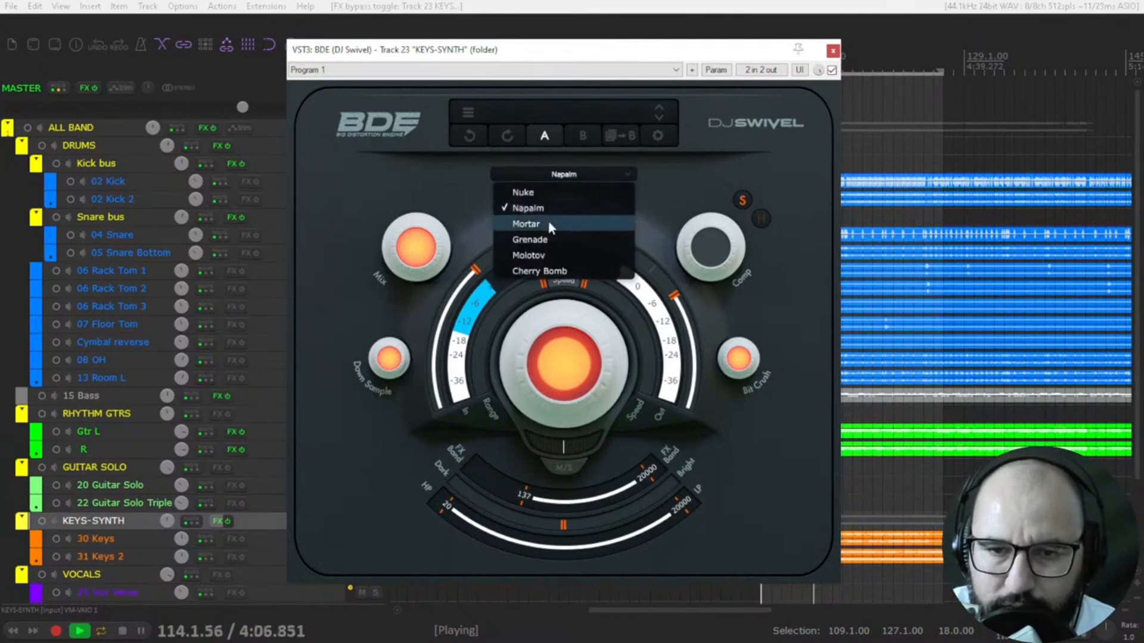
Choose Mortar, then set mix to 81%, output to -3.3 dB and crush to 1.9 bit.
{"action": "left_click", "coordinate": [526, 223]}
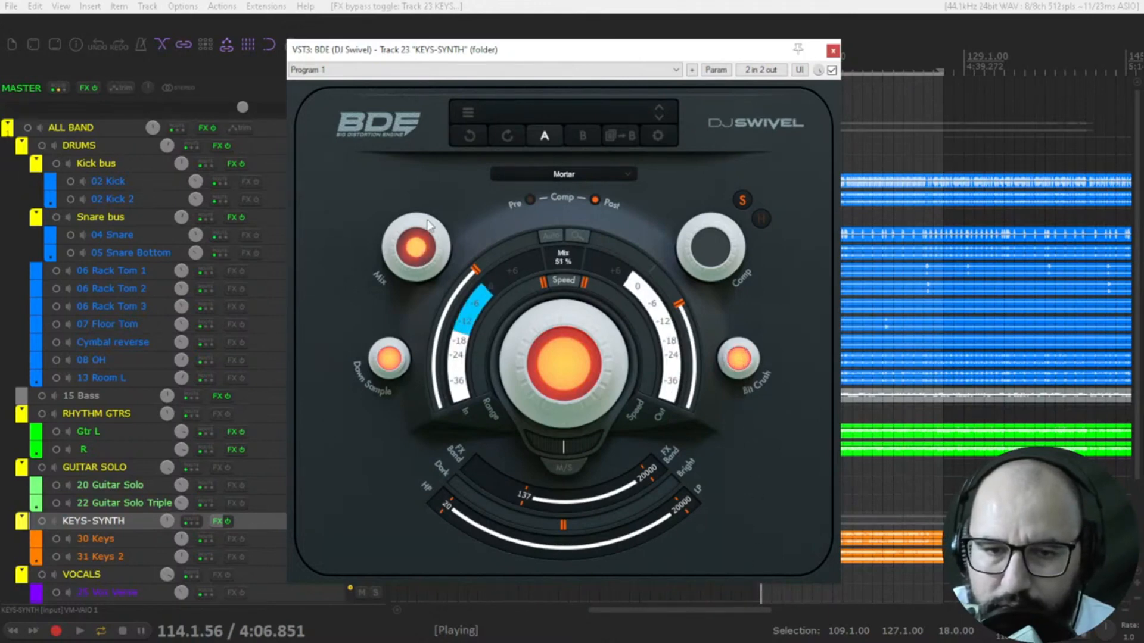
{"action": "left_click_drag", "start_coordinate": [413, 248], "coordinate": [423, 212]}
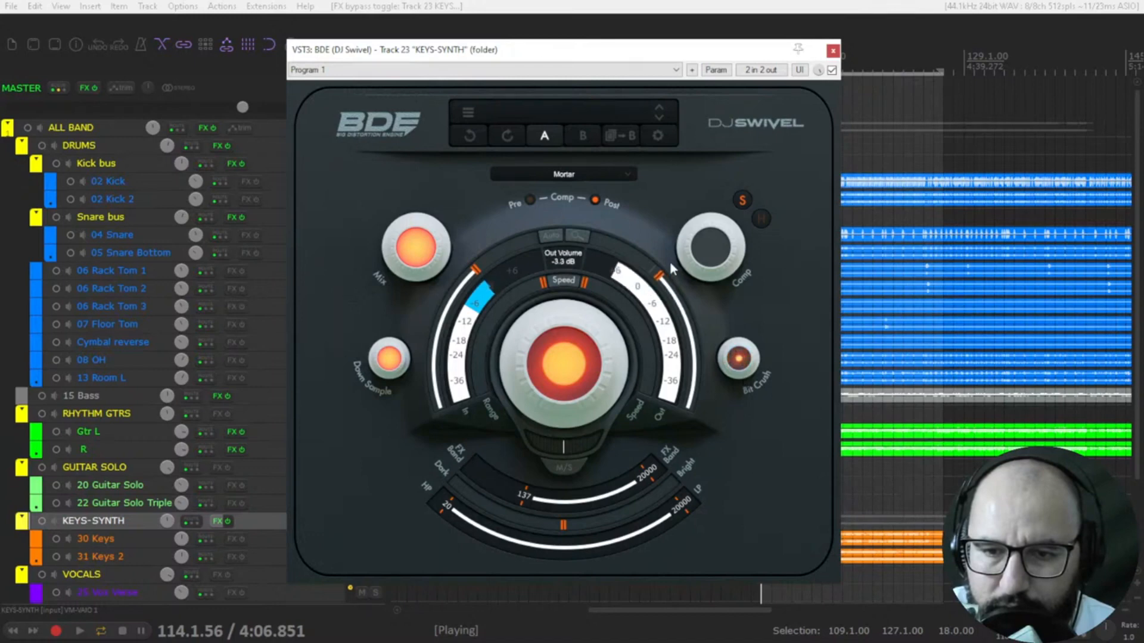
{"action": "left_click_drag", "start_coordinate": [739, 361], "coordinate": [744, 365]}
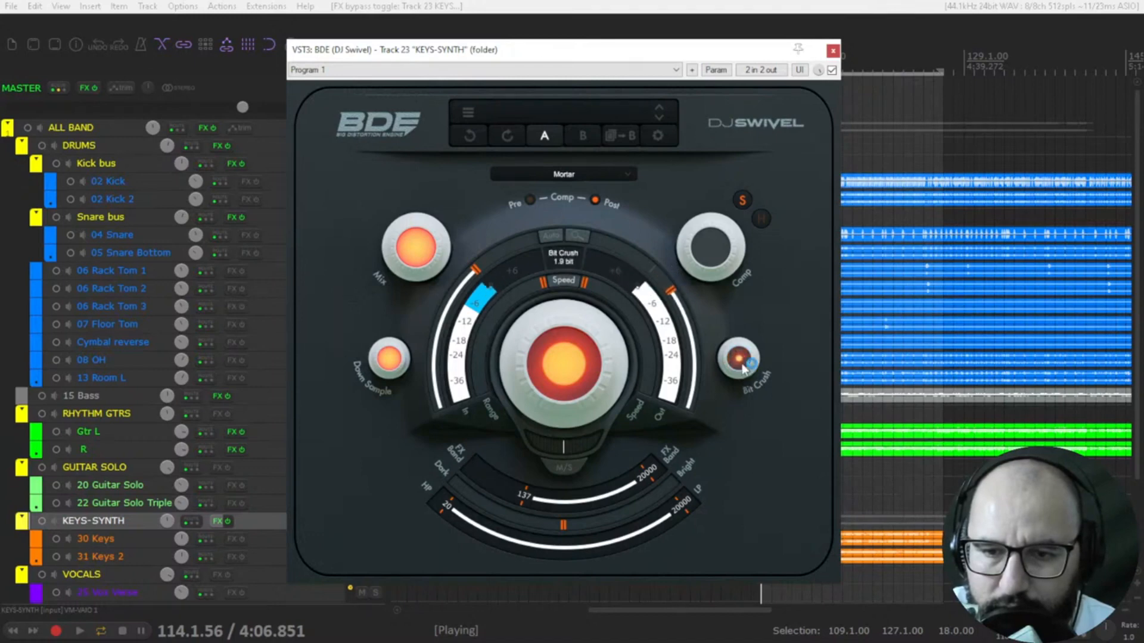
{"action": "left_click_drag", "start_coordinate": [740, 357], "coordinate": [744, 346]}
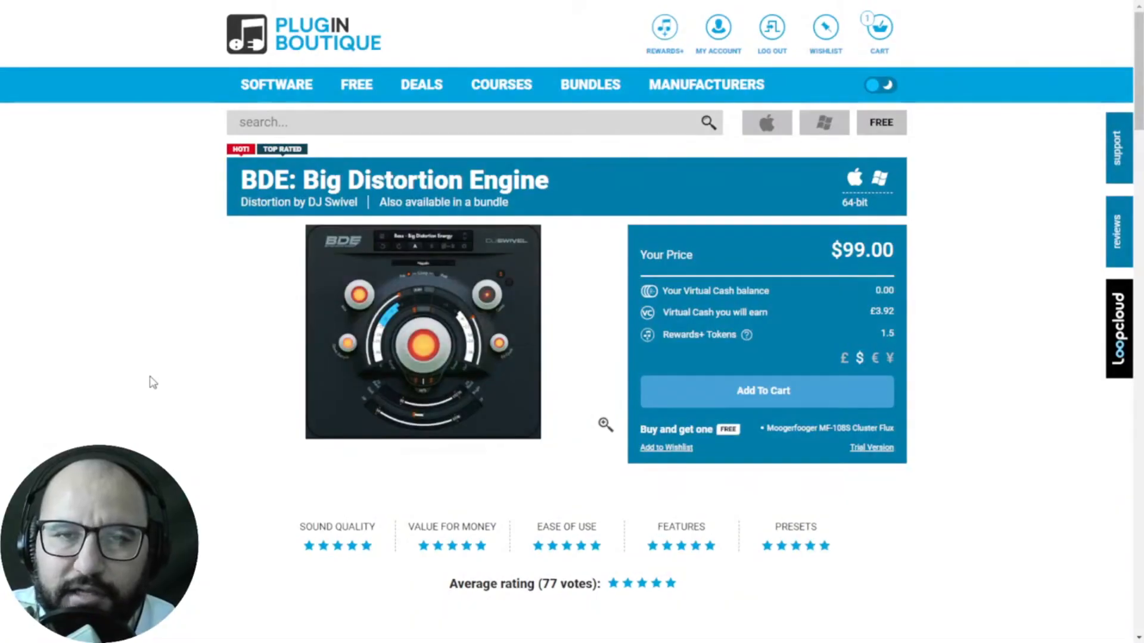
{"action": "mouse_move", "coordinate": [140, 381]}
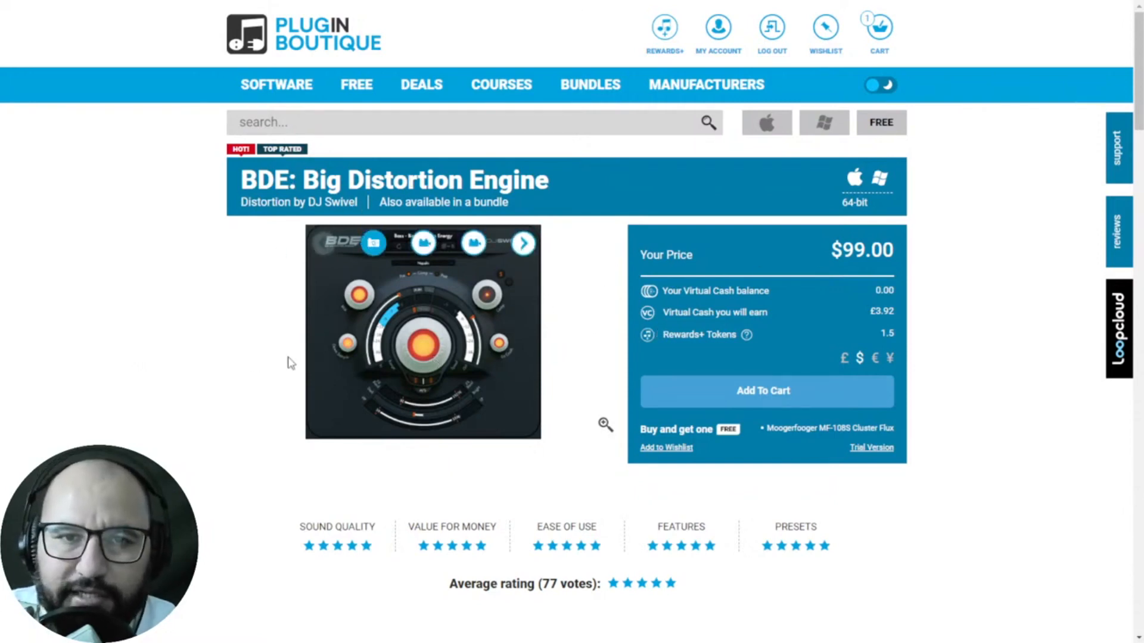
{"action": "mouse_move", "coordinate": [235, 374]}
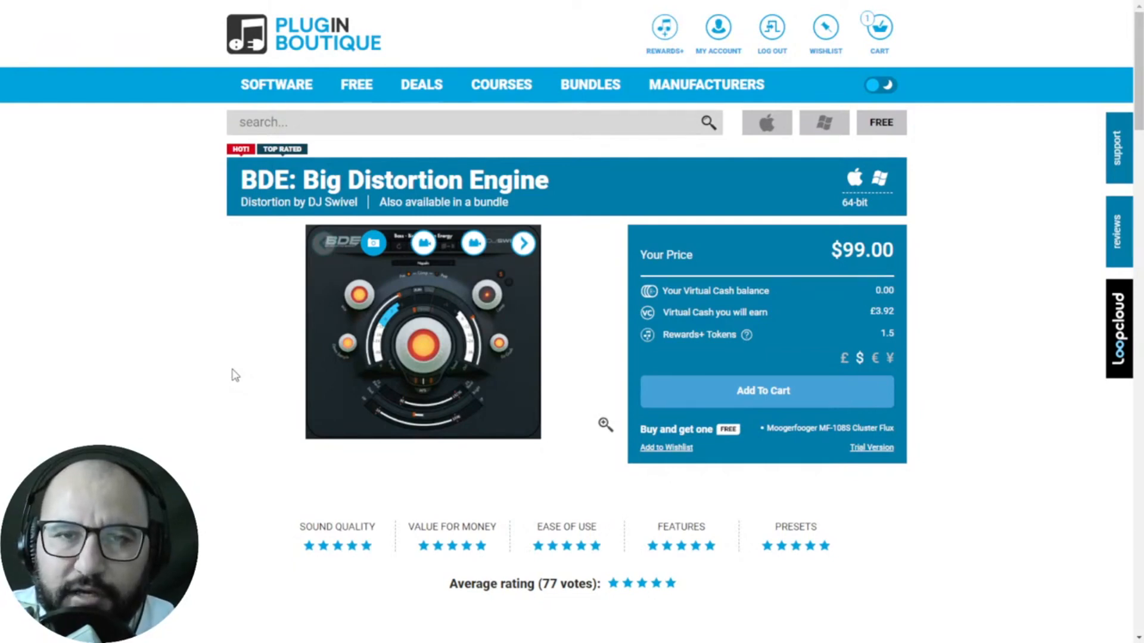
Open the Plugin Boutique cart from the BDE product page's Cart icon.
{"action": "left_click", "coordinate": [764, 390]}
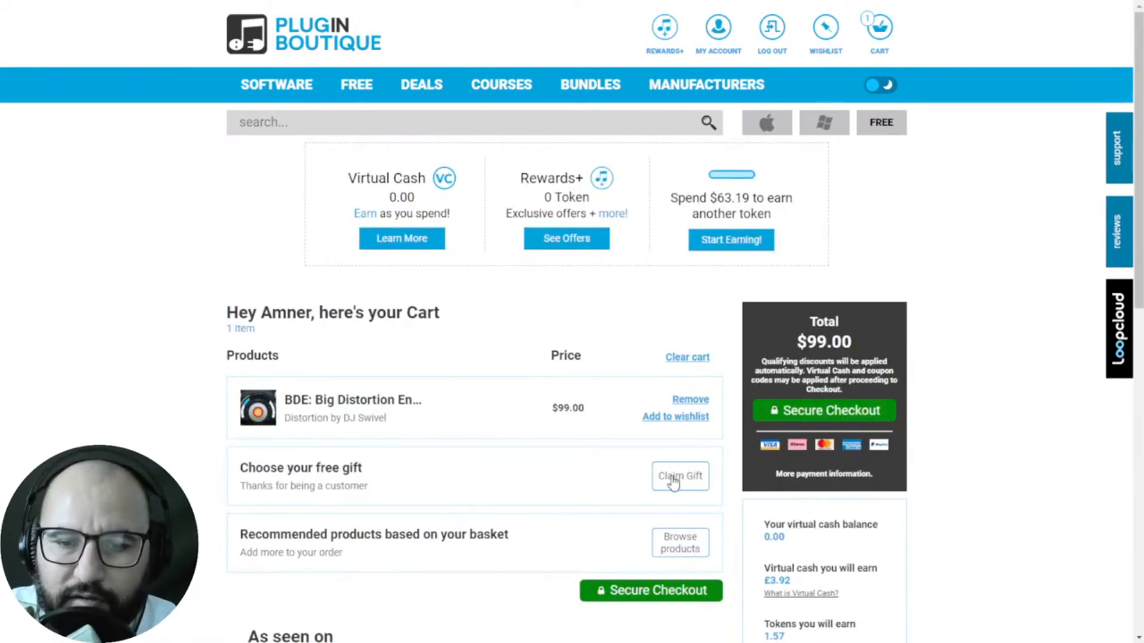
Proceed from the Plugin Boutique cart to the secure checkout billing page.
{"action": "left_click", "coordinate": [679, 475]}
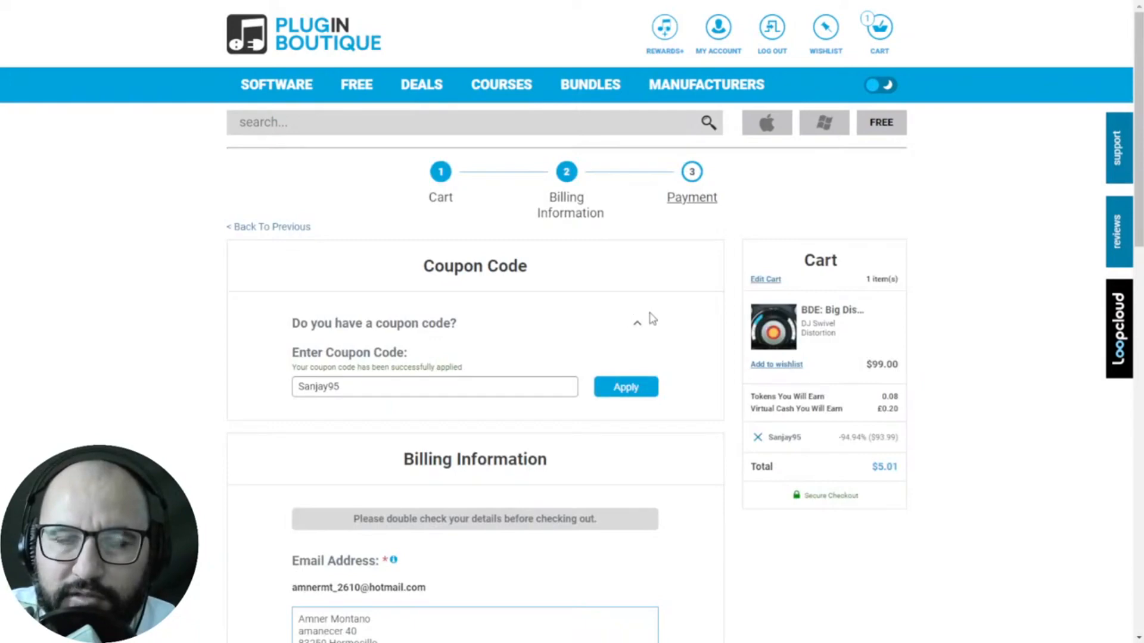
{"action": "mouse_move", "coordinate": [834, 337]}
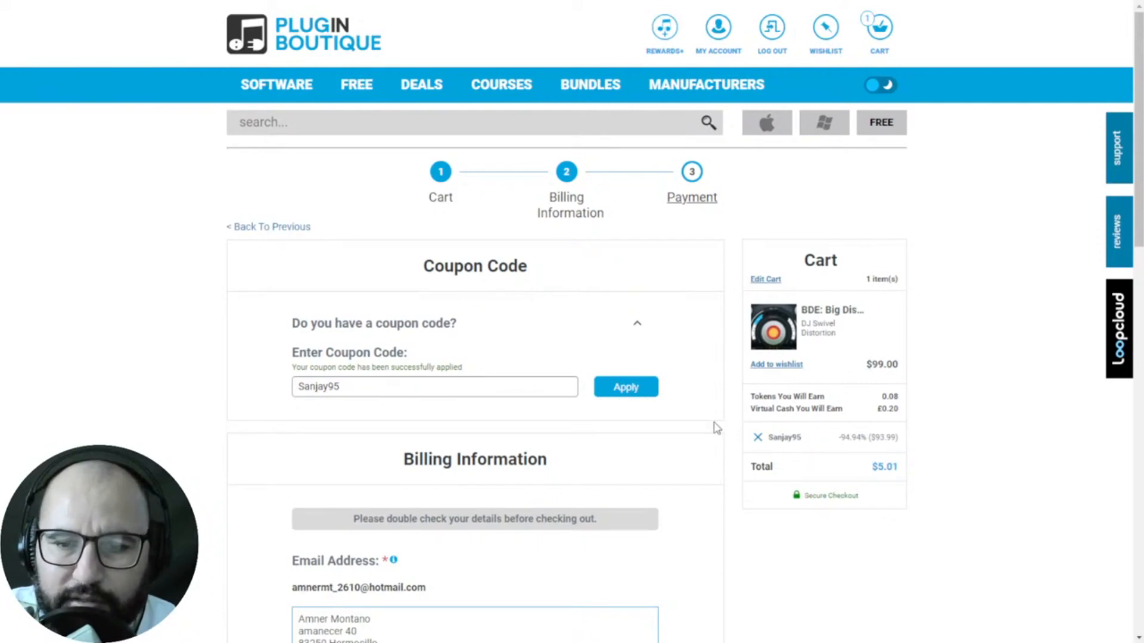
{"action": "mouse_move", "coordinate": [208, 387]}
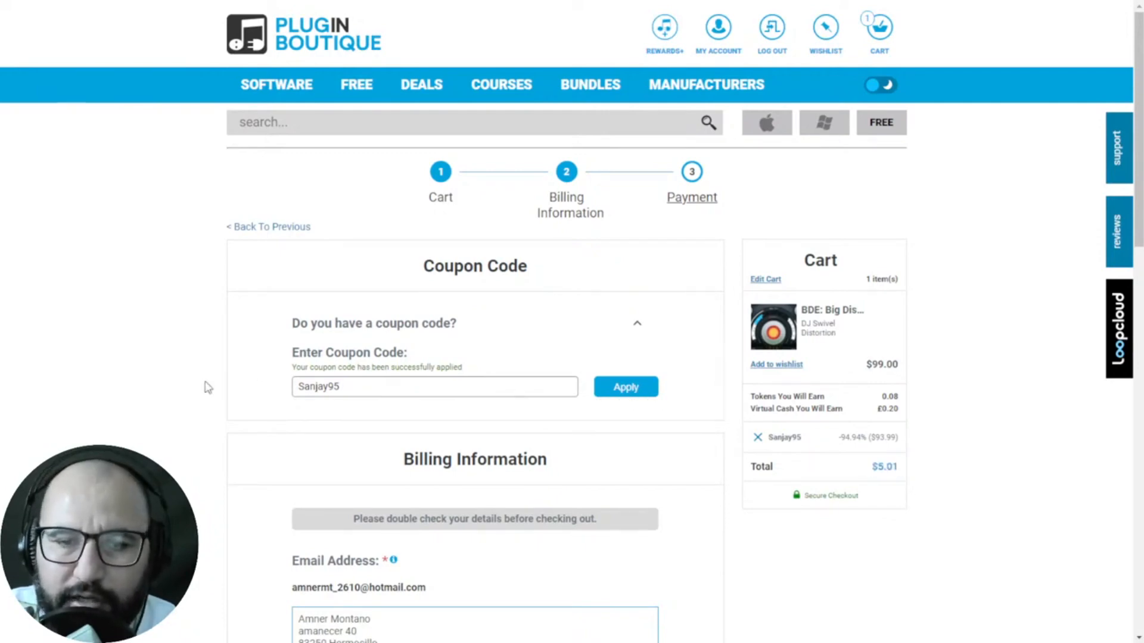